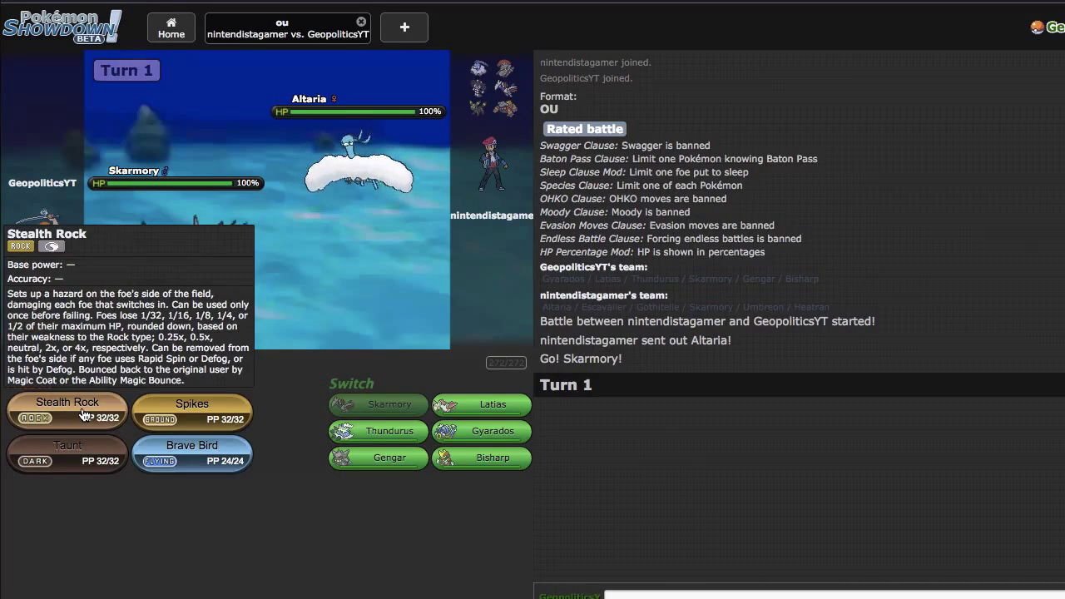
Have Skarmory use Stealth Rock on turn 1.
{"action": "left_click", "coordinate": [67, 407]}
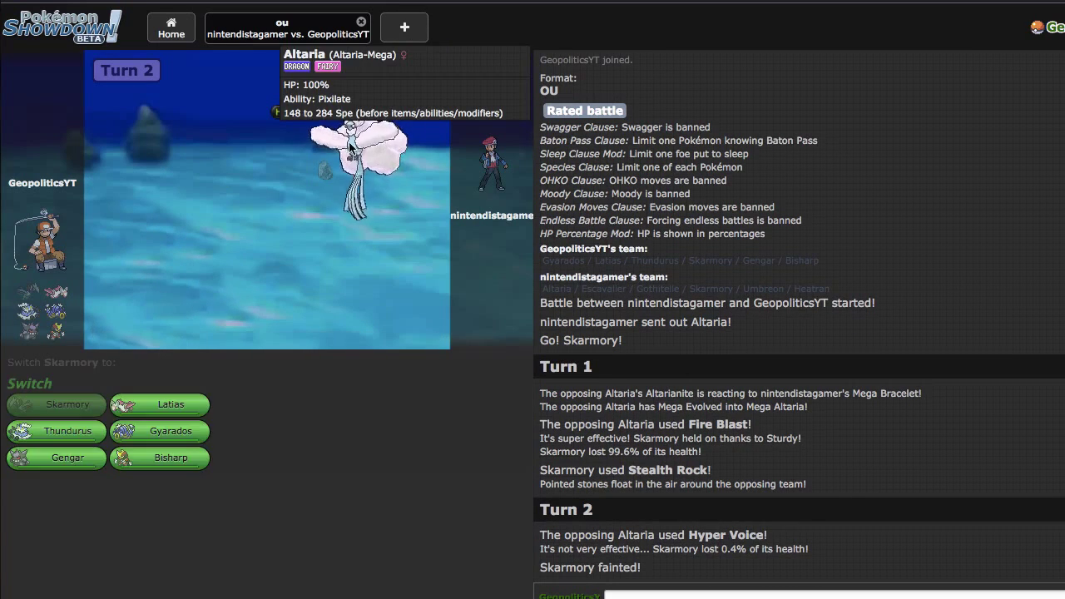
{"action": "mouse_move", "coordinate": [171, 457]}
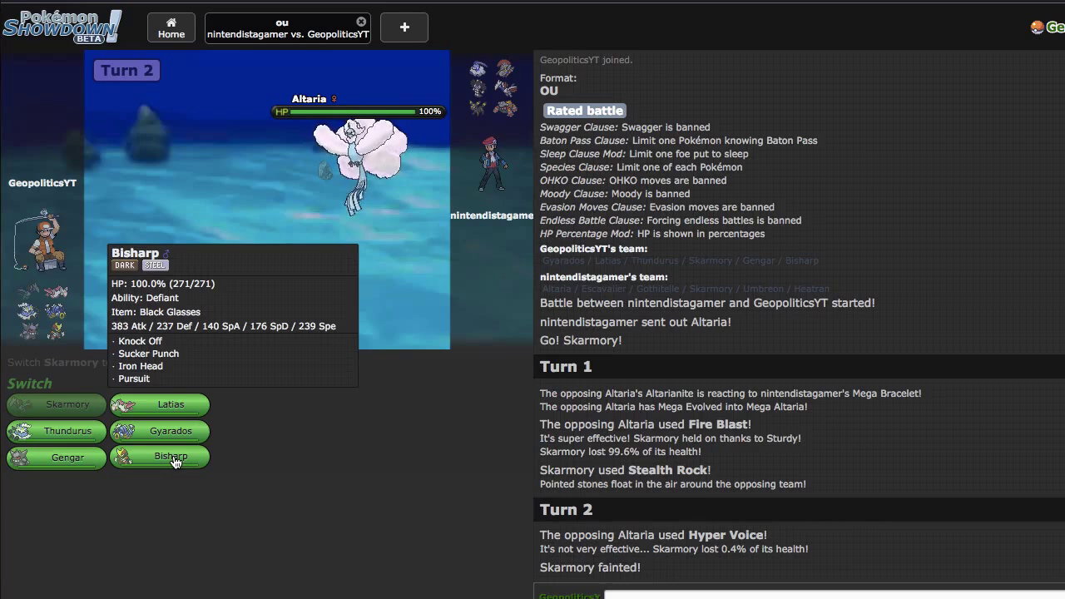
{"action": "mouse_move", "coordinate": [56, 457]}
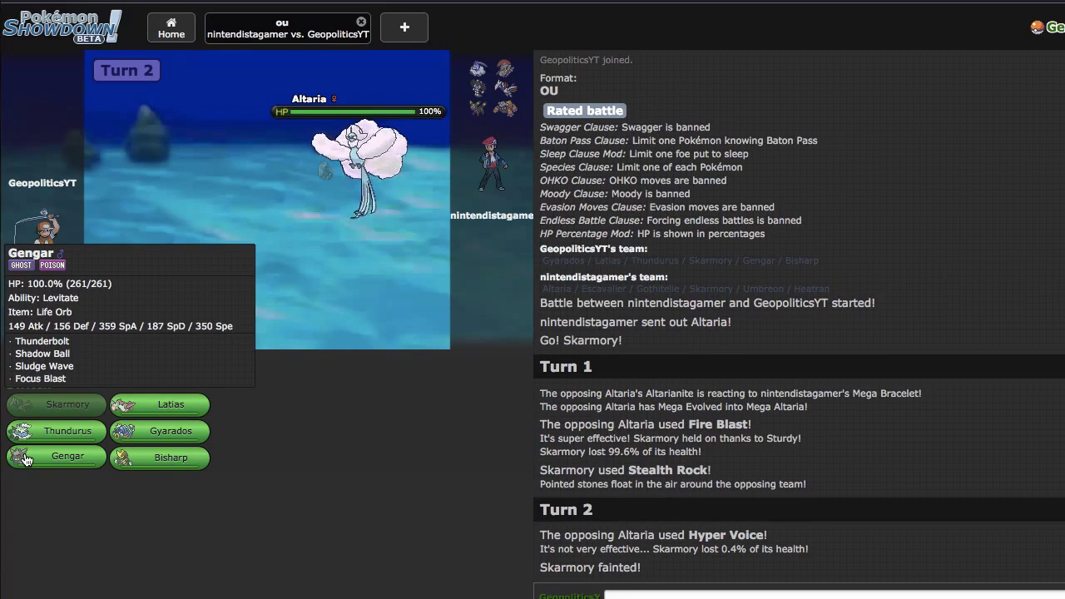
Send Gengar in for the fainted Skarmory and attack with Shadow Ball.
{"action": "left_click", "coordinate": [56, 457]}
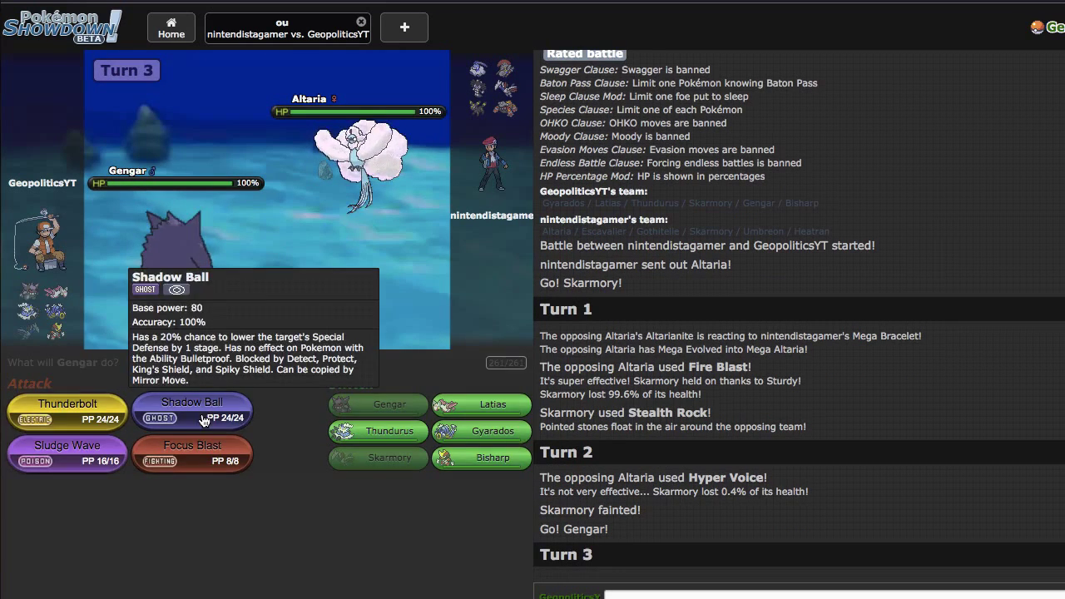
{"action": "left_click", "coordinate": [191, 408]}
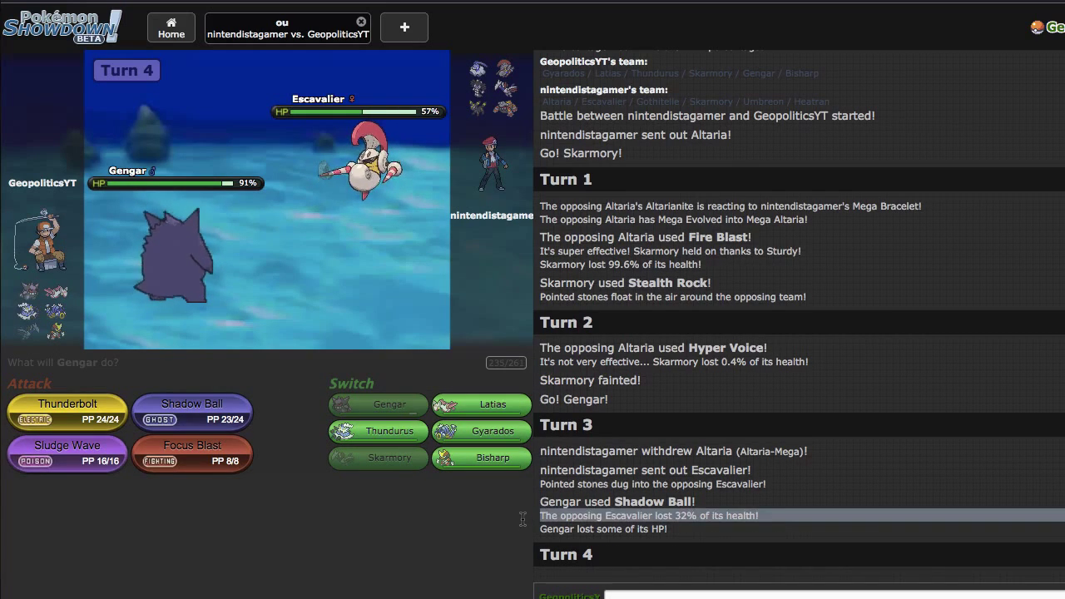
{"action": "mouse_move", "coordinate": [481, 457]}
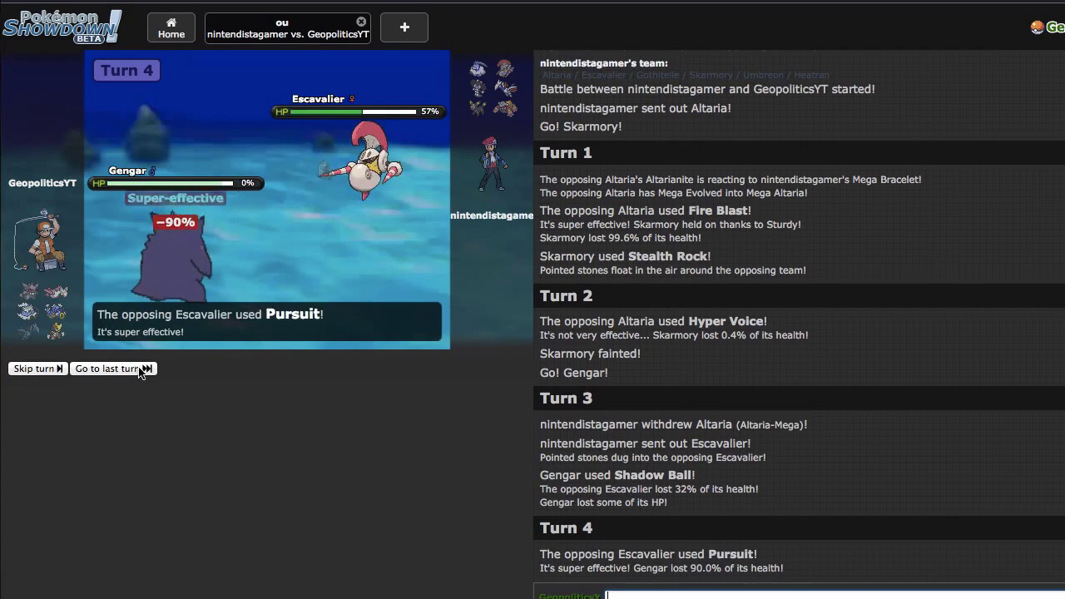
{"action": "mouse_move", "coordinate": [56, 430]}
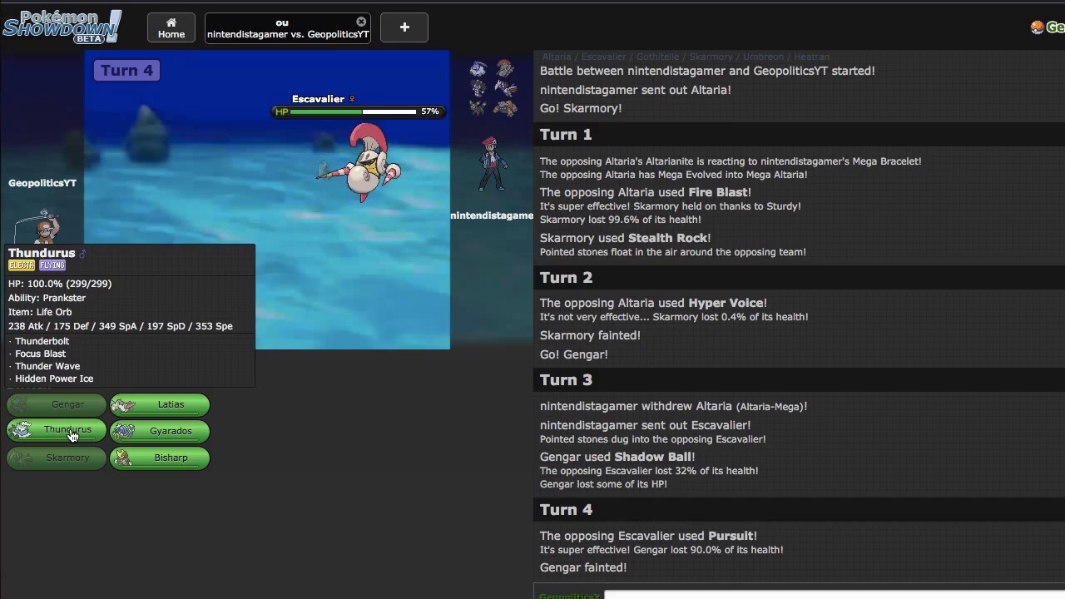
Send Thundurus in for the fainted Gengar and attack with Thunderbolt.
{"action": "left_click", "coordinate": [56, 430]}
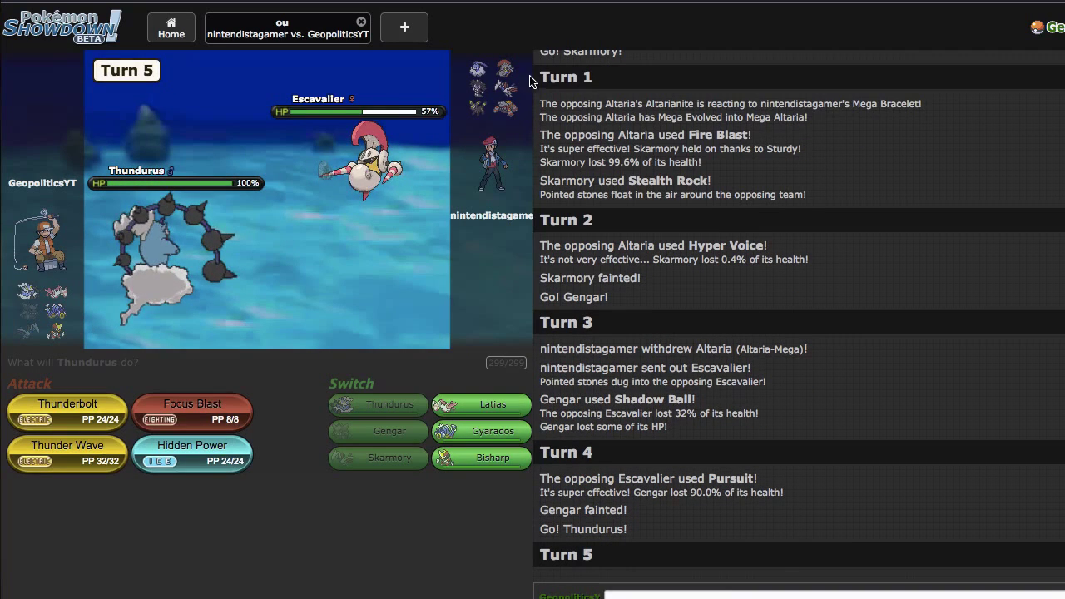
{"action": "left_click", "coordinate": [66, 404]}
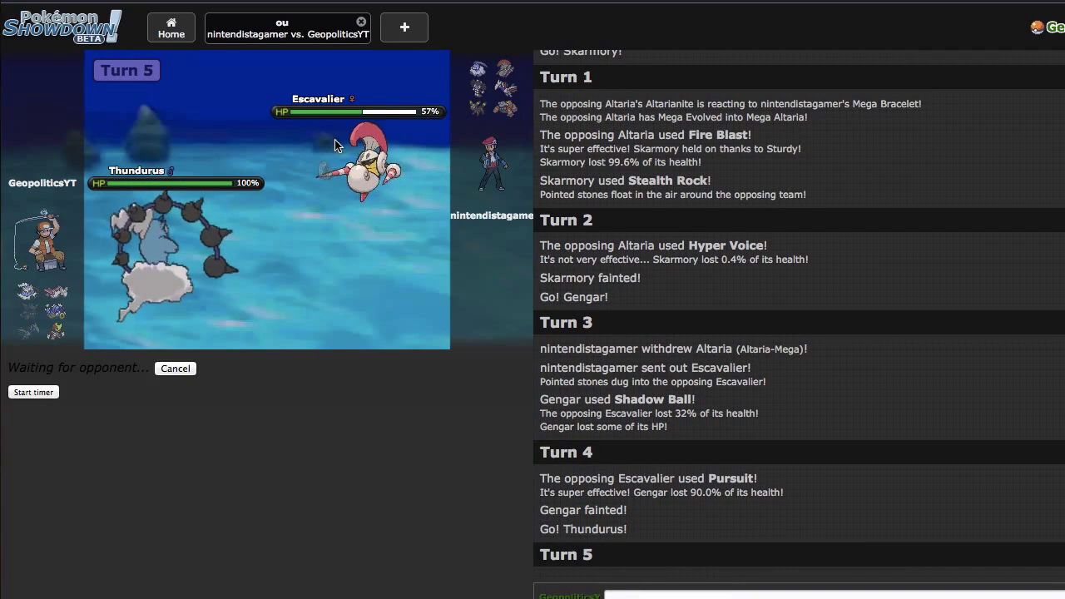
{"action": "mouse_move", "coordinate": [369, 331]}
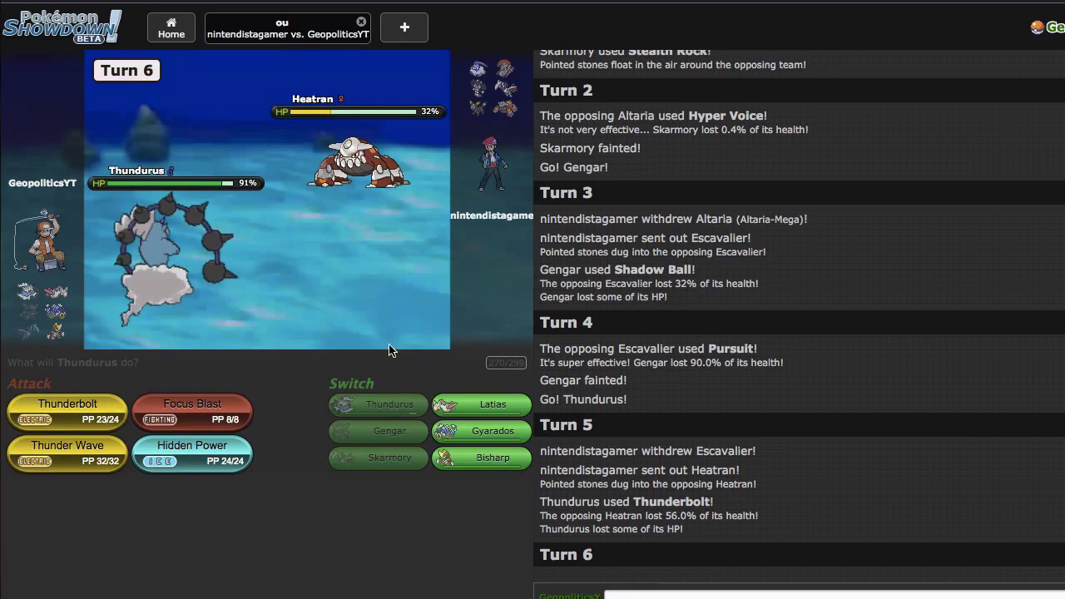
{"action": "mouse_move", "coordinate": [492, 404]}
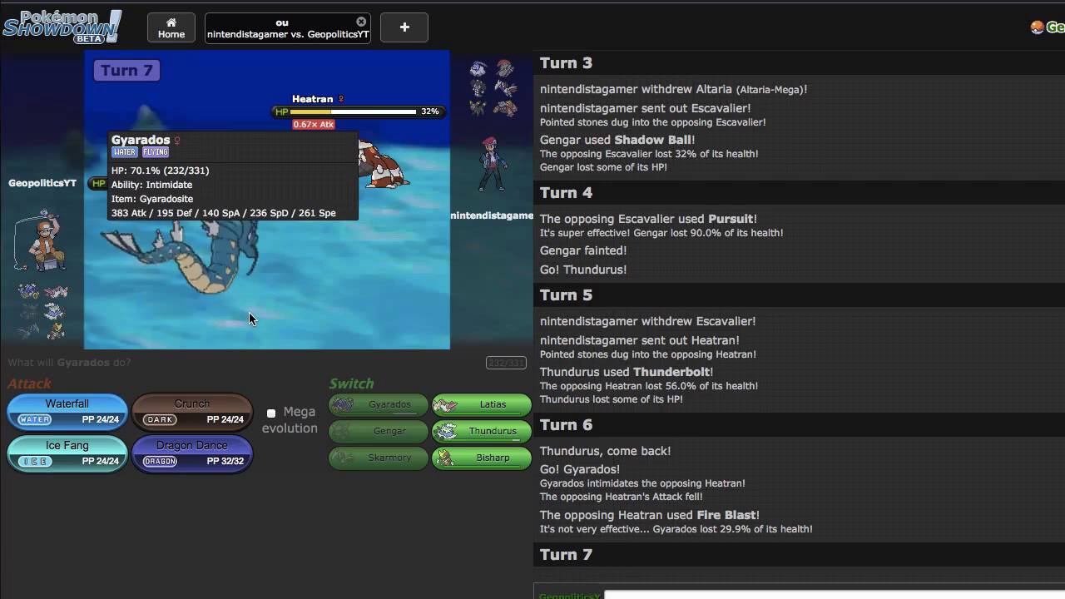
{"action": "mouse_move", "coordinate": [429, 482]}
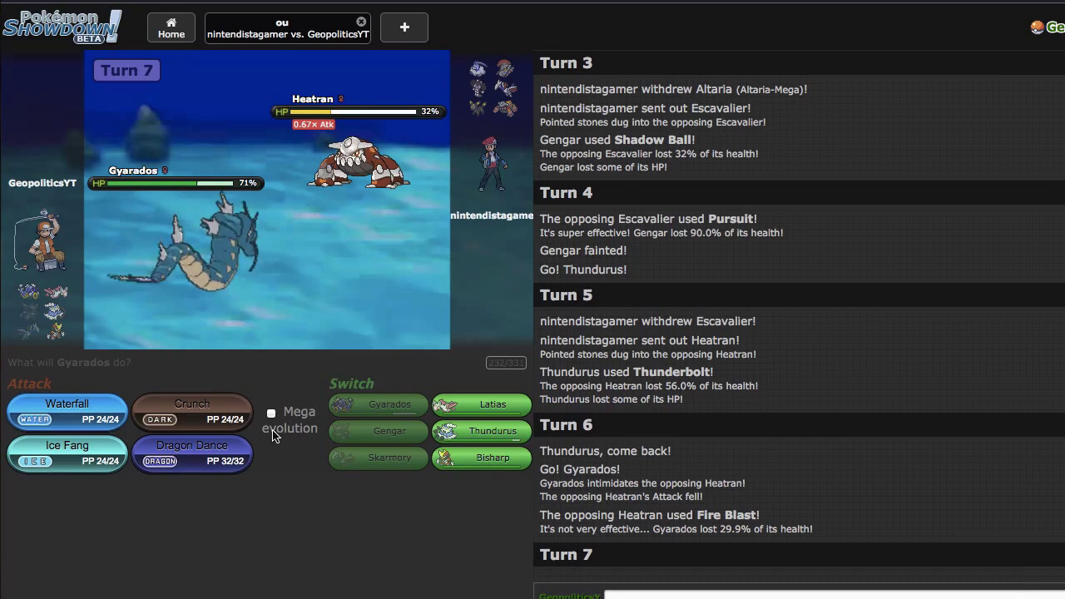
{"action": "mouse_move", "coordinate": [66, 411]}
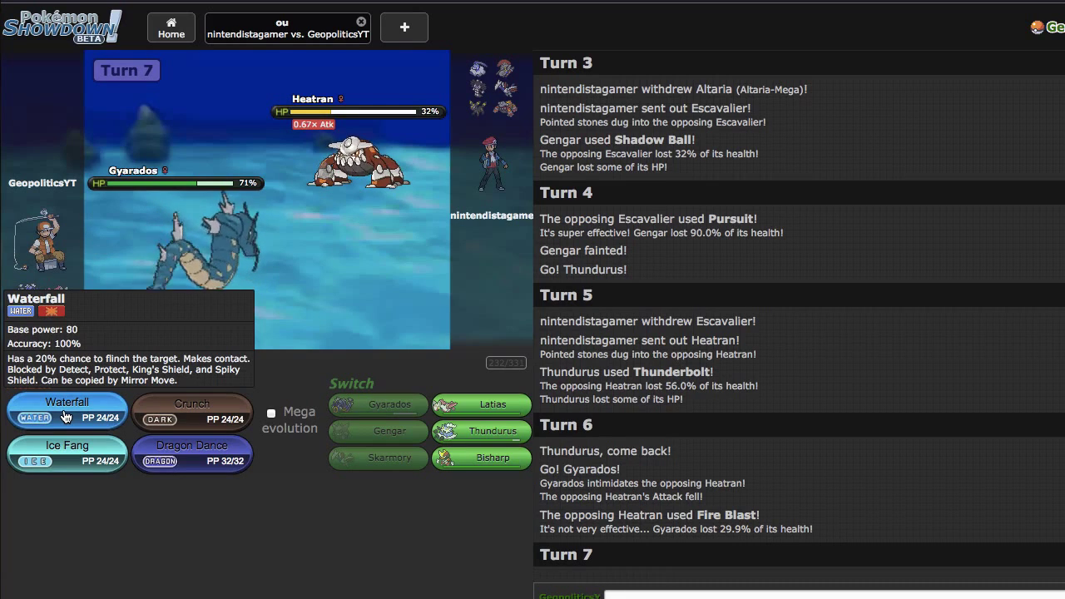
{"action": "mouse_move", "coordinate": [65, 413]}
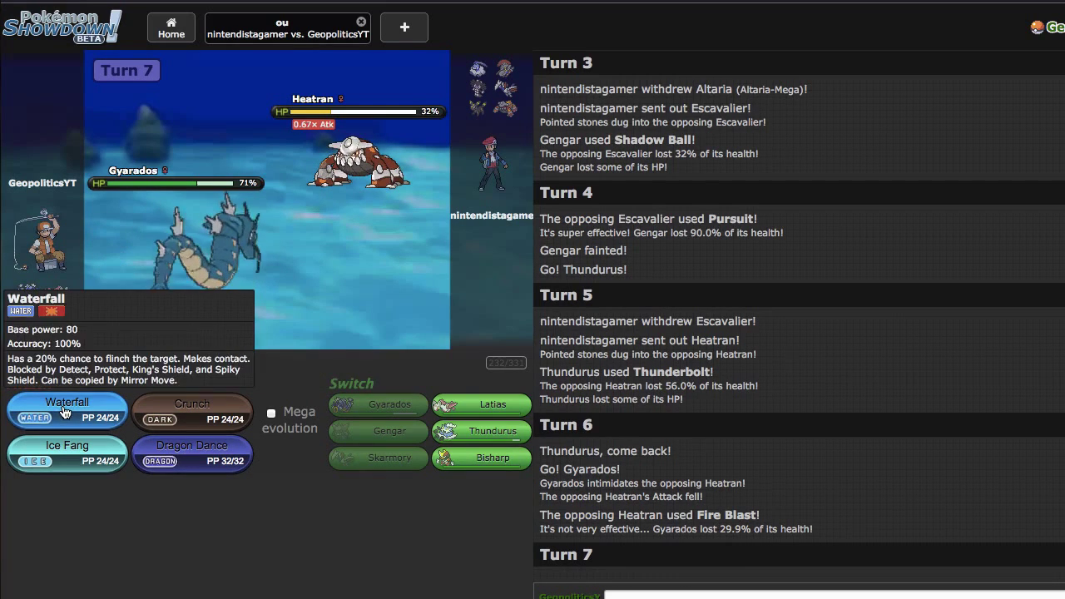
Have Gyarados attack the opposing Skarmory with Waterfall.
{"action": "left_click", "coordinate": [66, 410]}
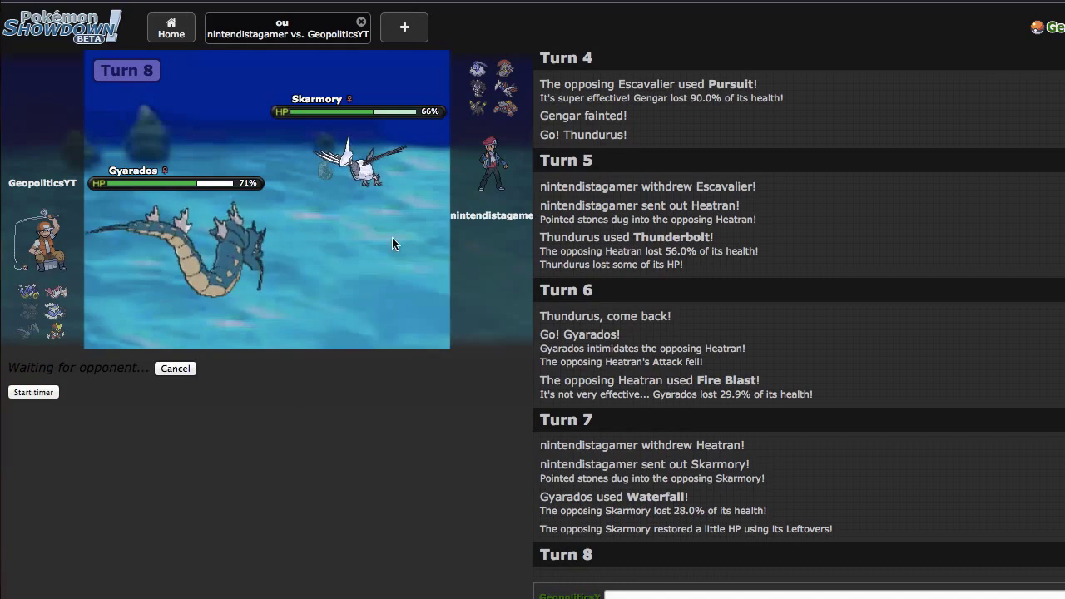
{"action": "mouse_move", "coordinate": [386, 408]}
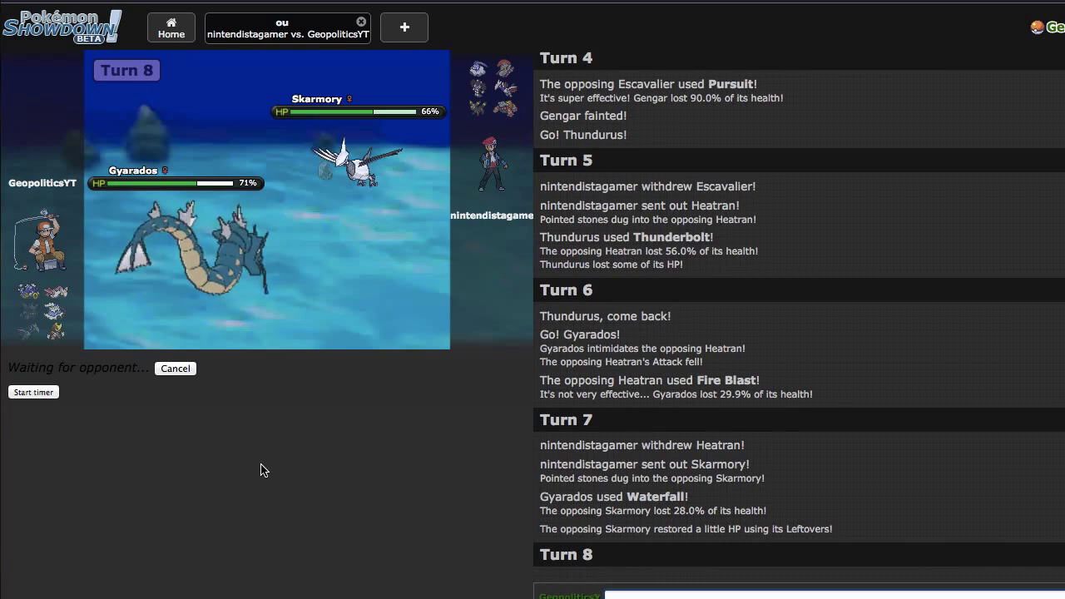
Start the battle timer while waiting for the opponent on turn 8.
{"action": "left_click", "coordinate": [33, 392]}
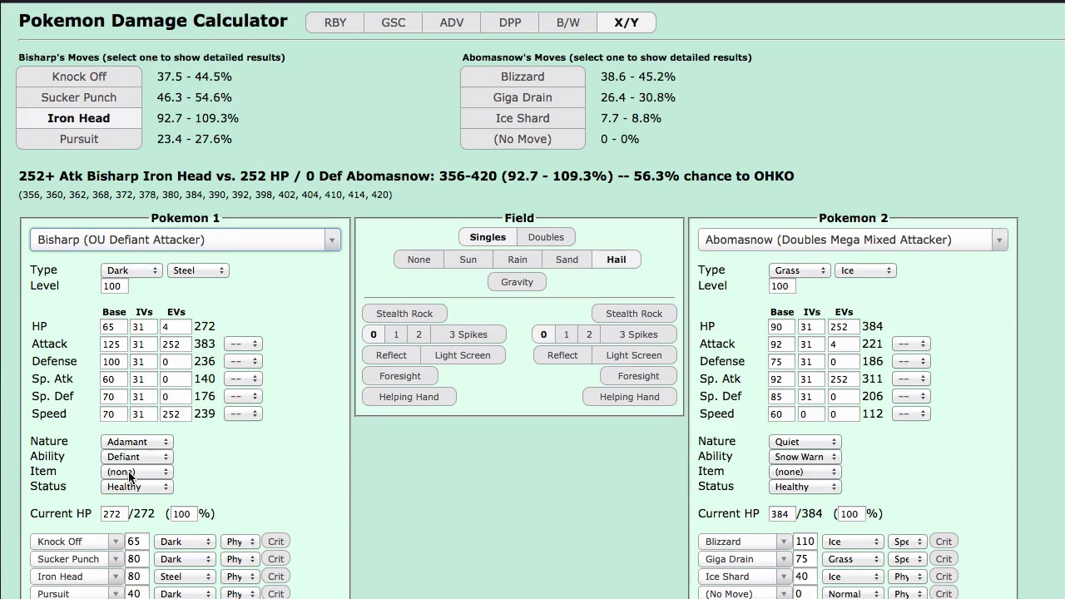
Give Bisharp Black Glasses and set physically defensive Skarmory as the target.
{"action": "left_click", "coordinate": [136, 472]}
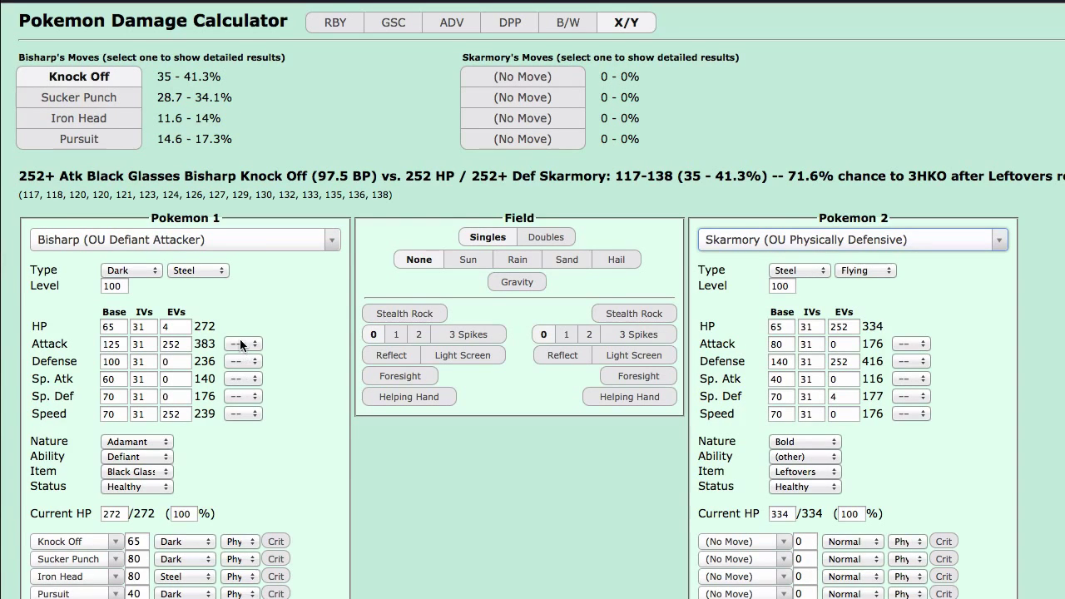
{"action": "left_click", "coordinate": [254, 344]}
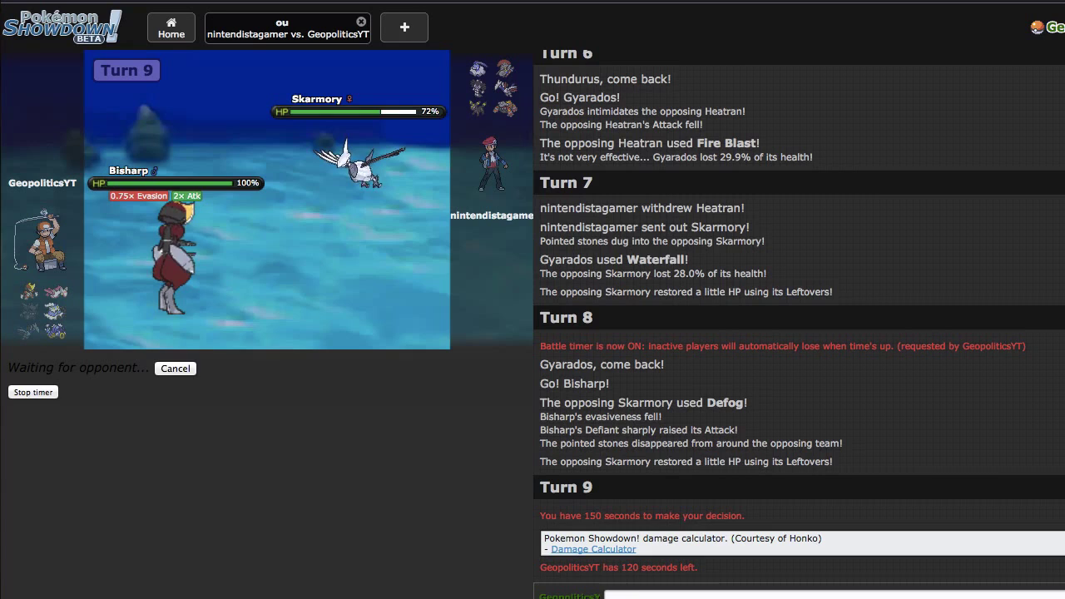
{"action": "mouse_move", "coordinate": [497, 351]}
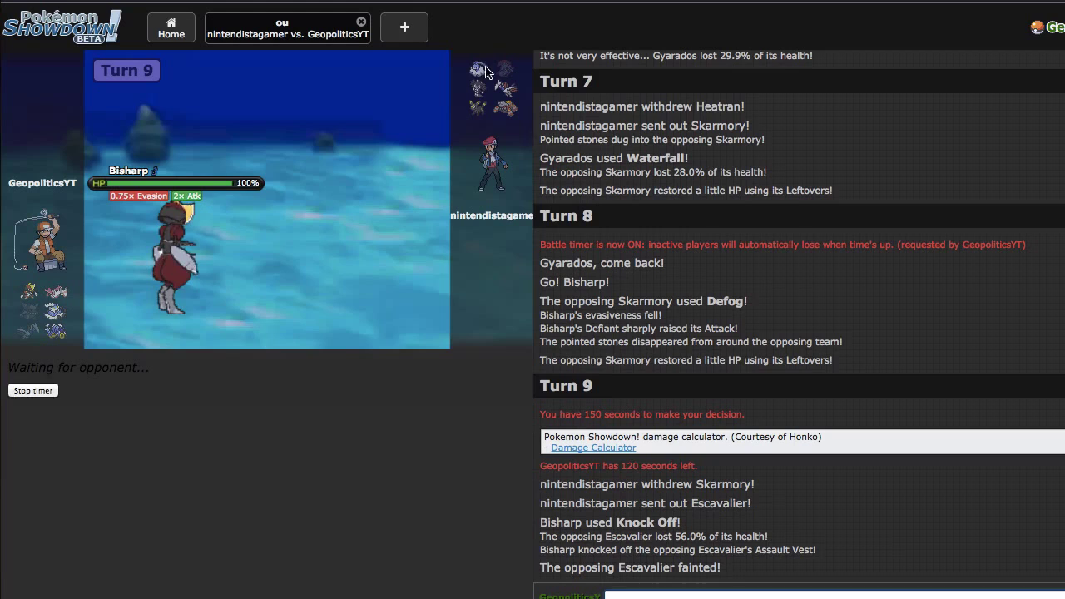
{"action": "mouse_move", "coordinate": [498, 424]}
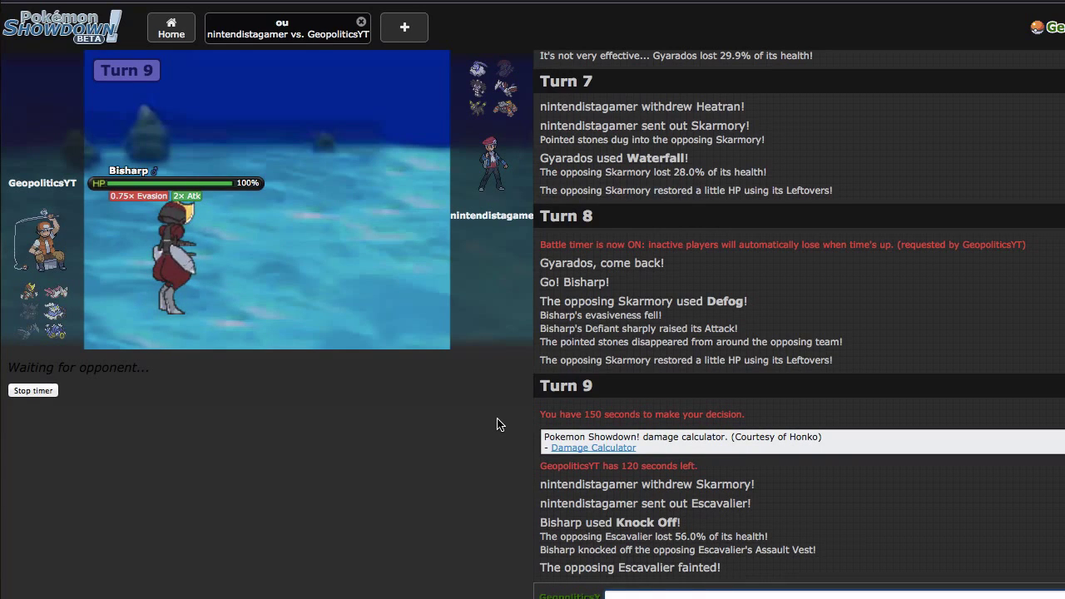
Send Thundurus in to replace the fainted Bisharp.
{"action": "left_click", "coordinate": [593, 448]}
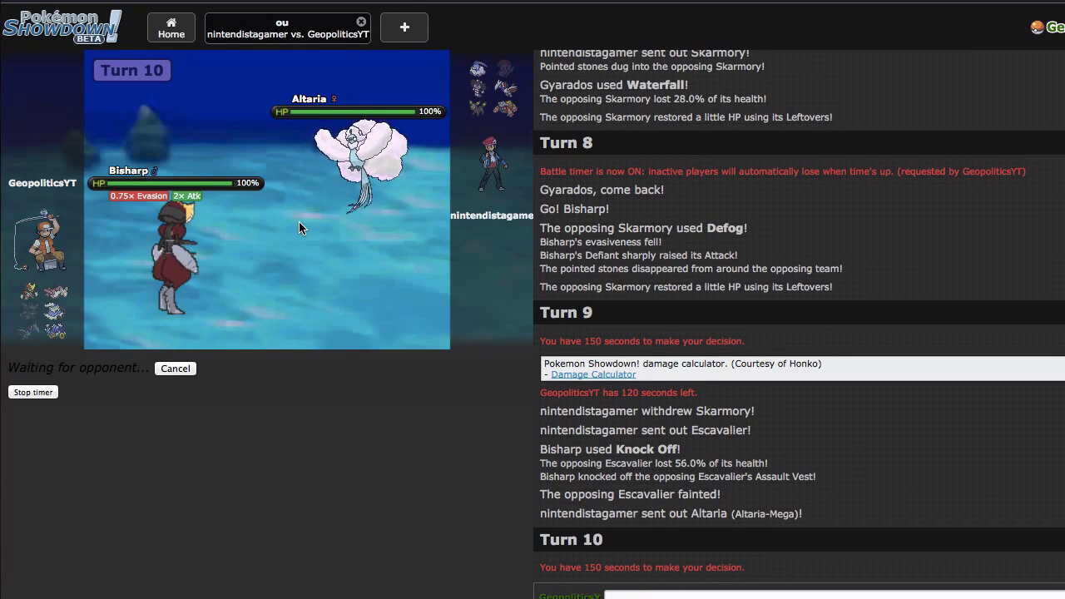
{"action": "mouse_move", "coordinate": [371, 158]}
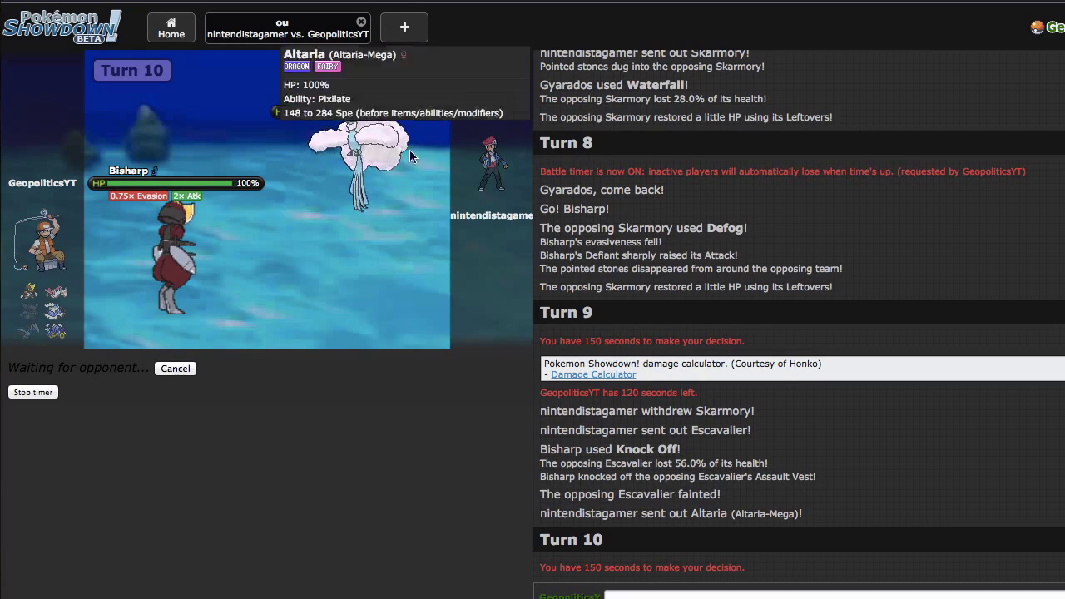
{"action": "mouse_move", "coordinate": [466, 187]}
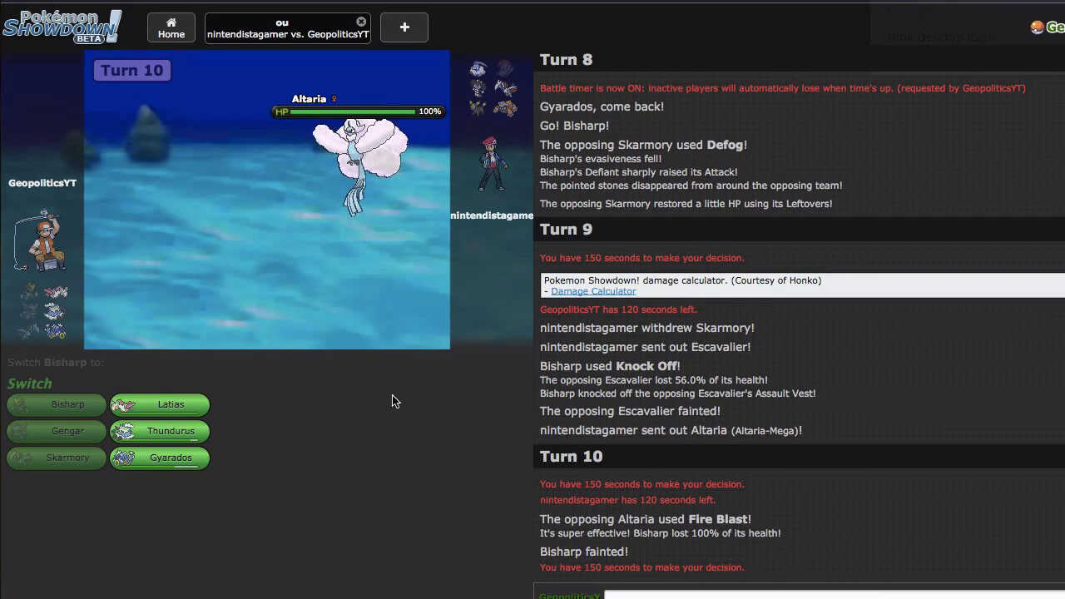
{"action": "mouse_move", "coordinate": [159, 406]}
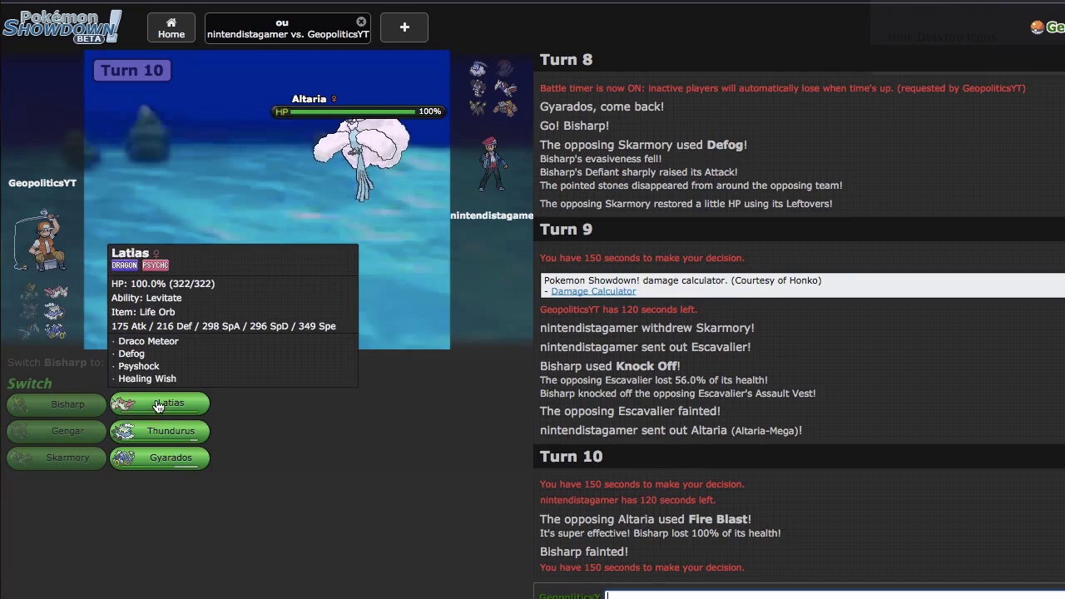
{"action": "mouse_move", "coordinate": [160, 431]}
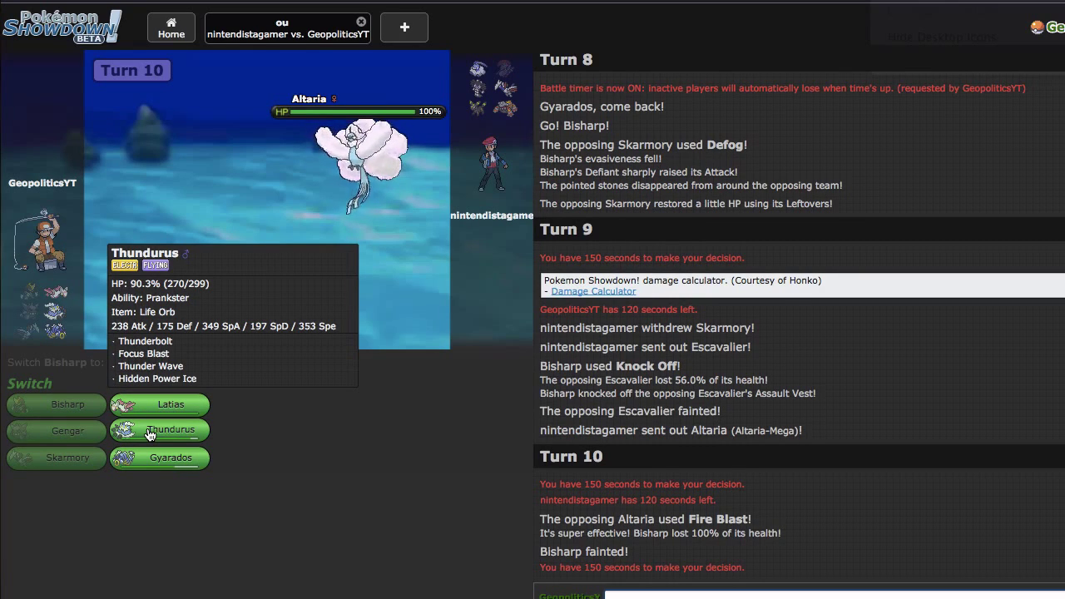
{"action": "mouse_move", "coordinate": [339, 174]}
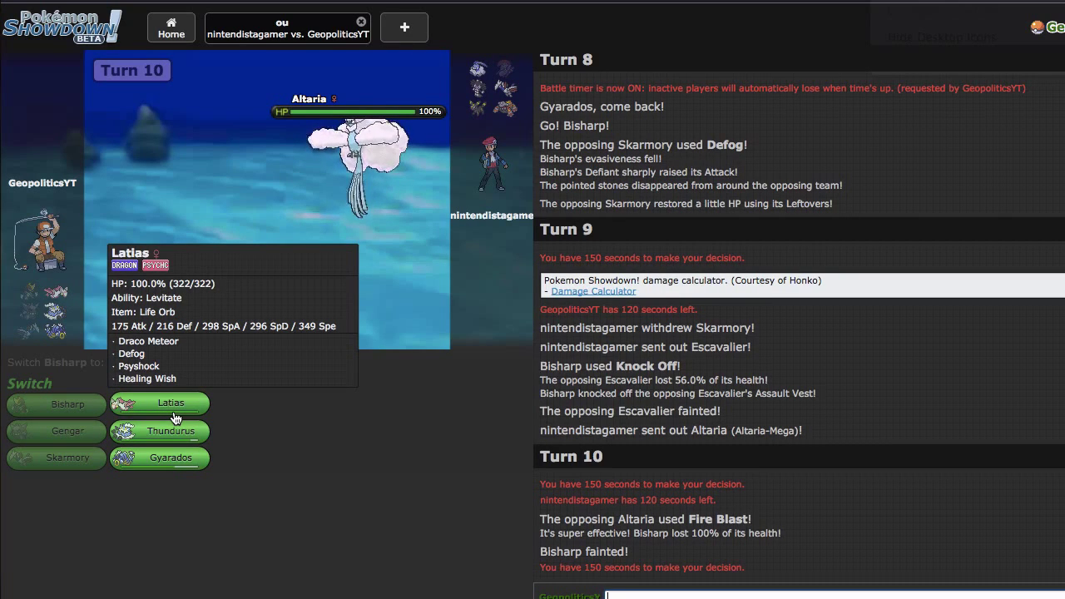
{"action": "mouse_move", "coordinate": [170, 431]}
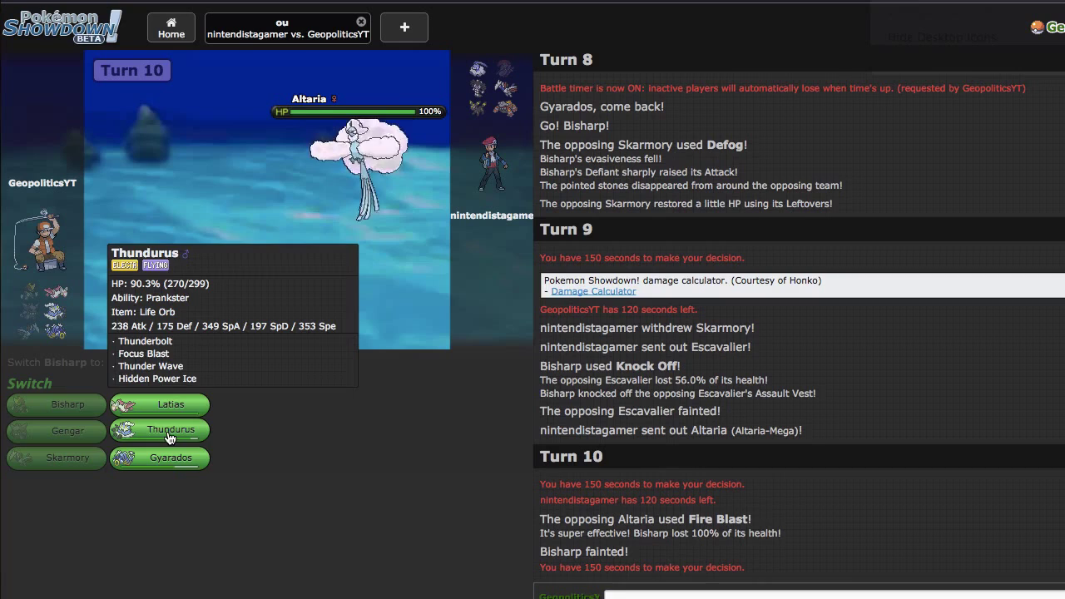
{"action": "left_click", "coordinate": [171, 430]}
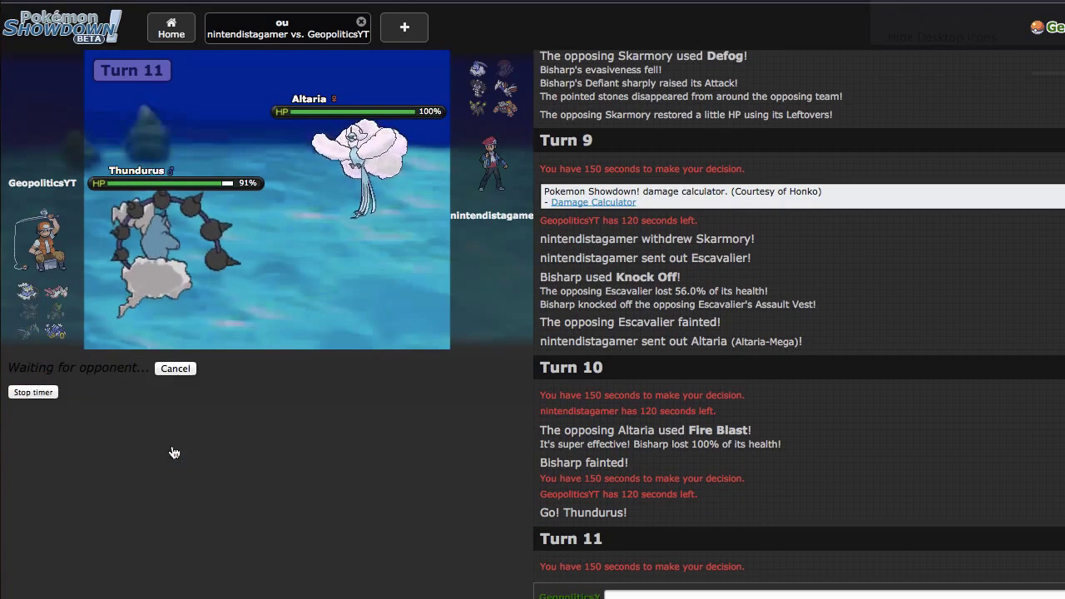
{"action": "mouse_move", "coordinate": [379, 154]}
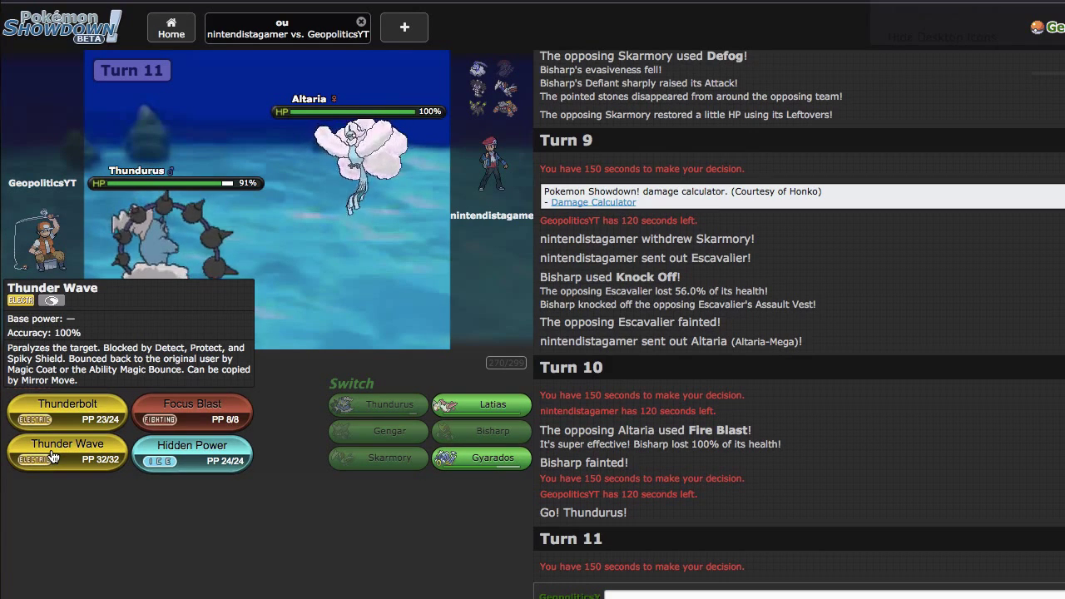
Submit Thundurus's turn 11 attack against Mega Altaria.
{"action": "left_click", "coordinate": [67, 450]}
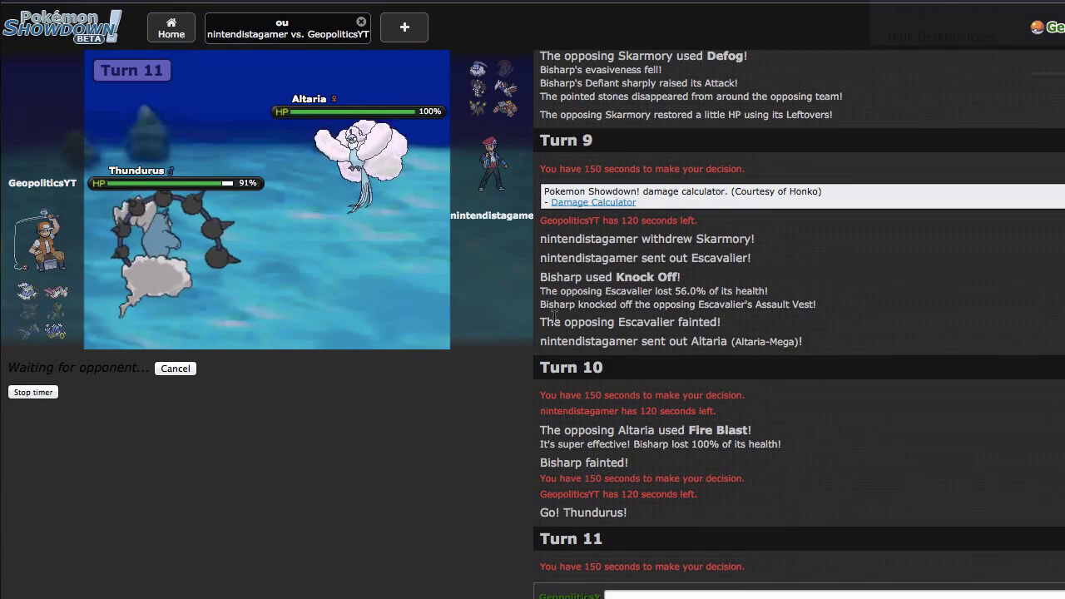
{"action": "mouse_move", "coordinate": [378, 158]}
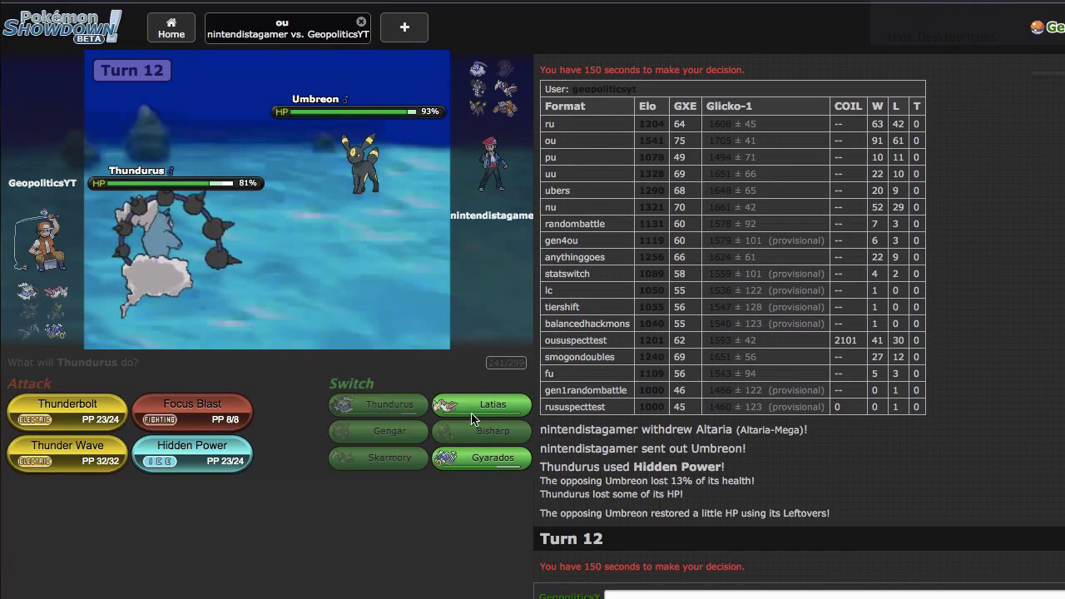
{"action": "mouse_move", "coordinate": [480, 457]}
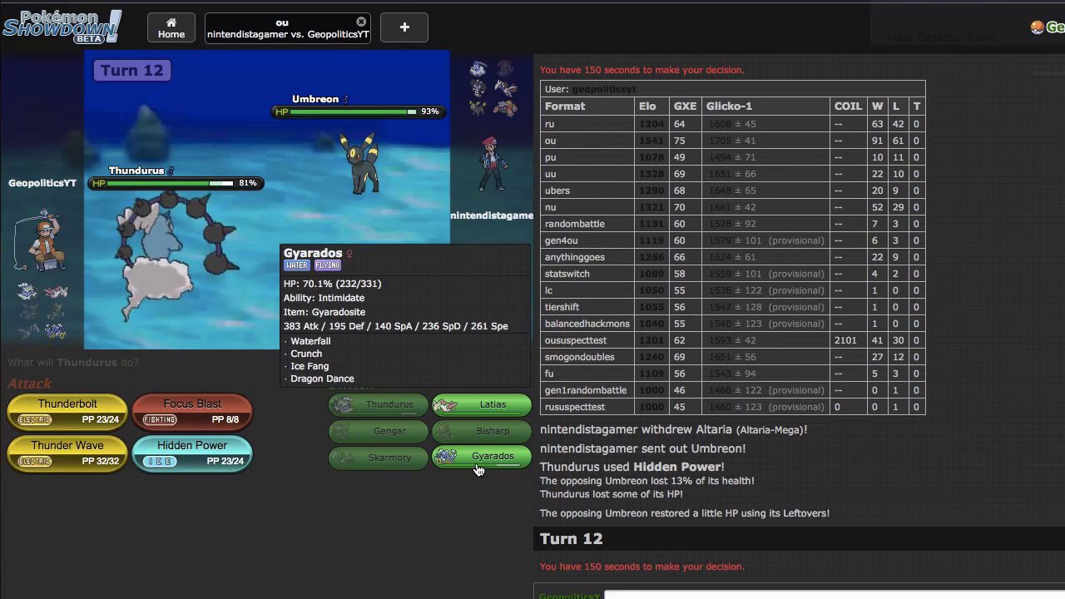
{"action": "mouse_move", "coordinate": [67, 399]}
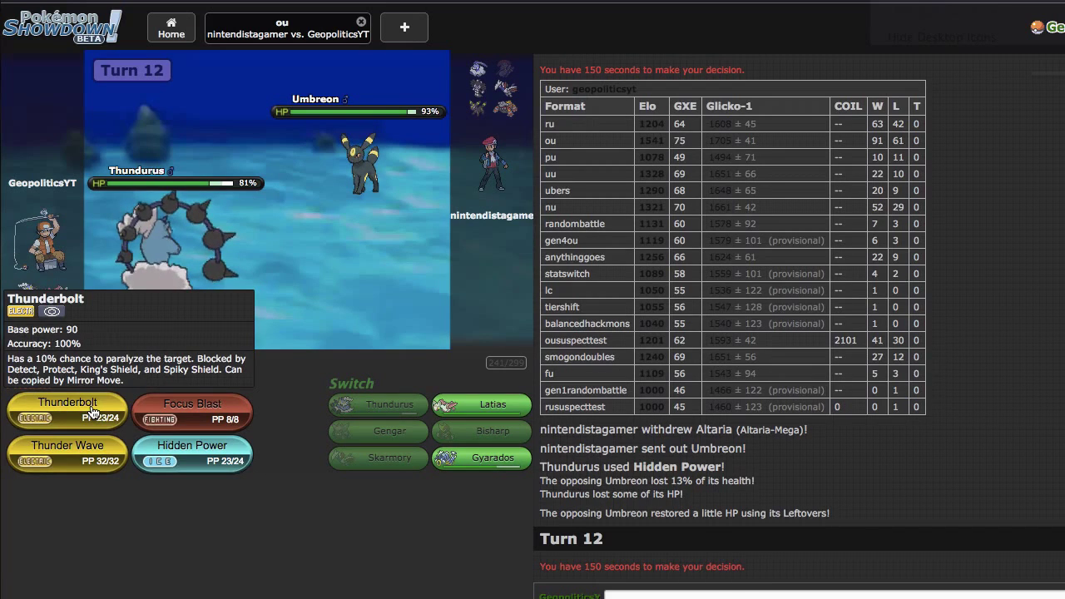
Submit Thundurus's Focus Blast against Umbreon for turn 12.
{"action": "left_click", "coordinate": [66, 411]}
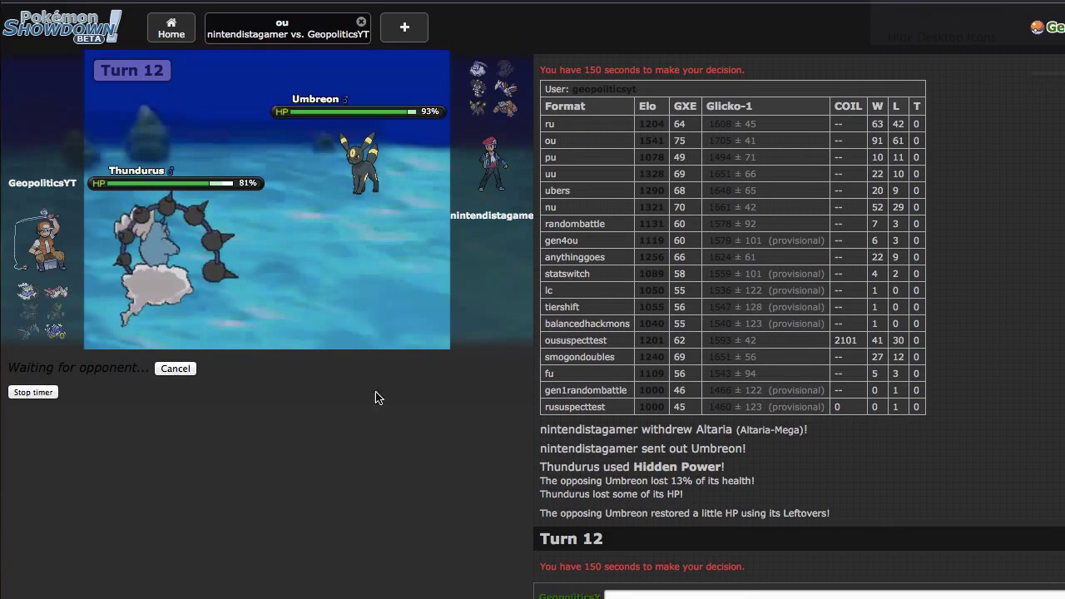
{"action": "mouse_move", "coordinate": [480, 500]}
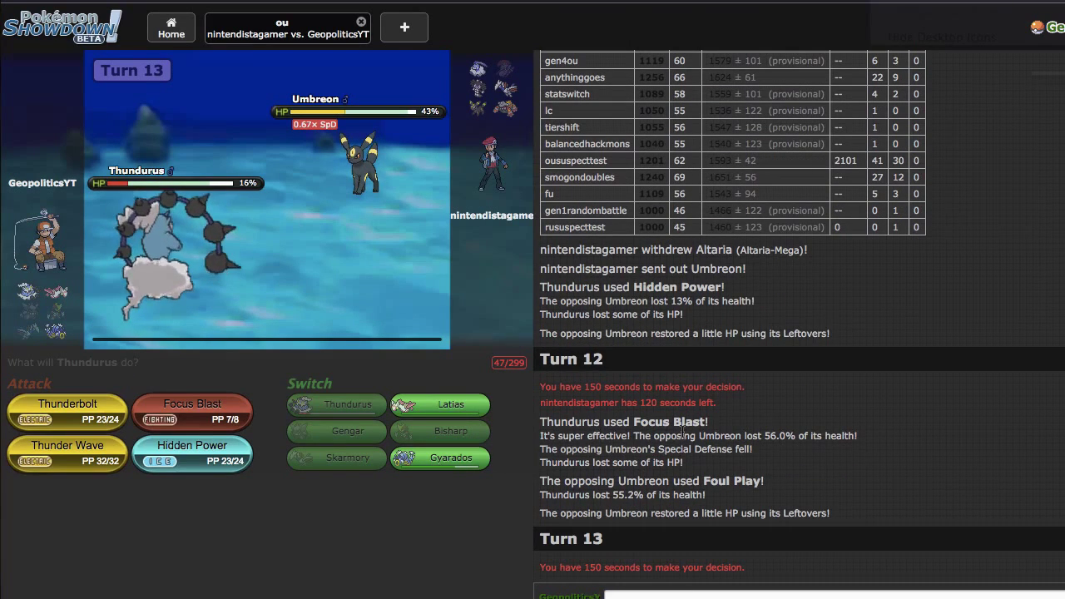
{"action": "mouse_move", "coordinate": [66, 411]}
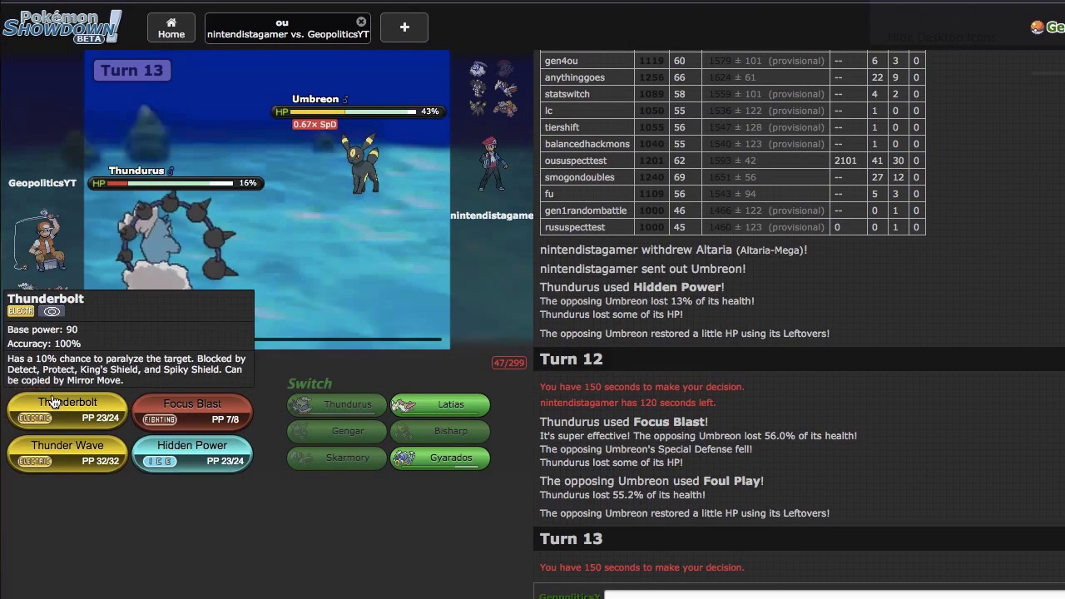
Have Thundurus use Thunderbolt on turn 13.
{"action": "left_click", "coordinate": [66, 410]}
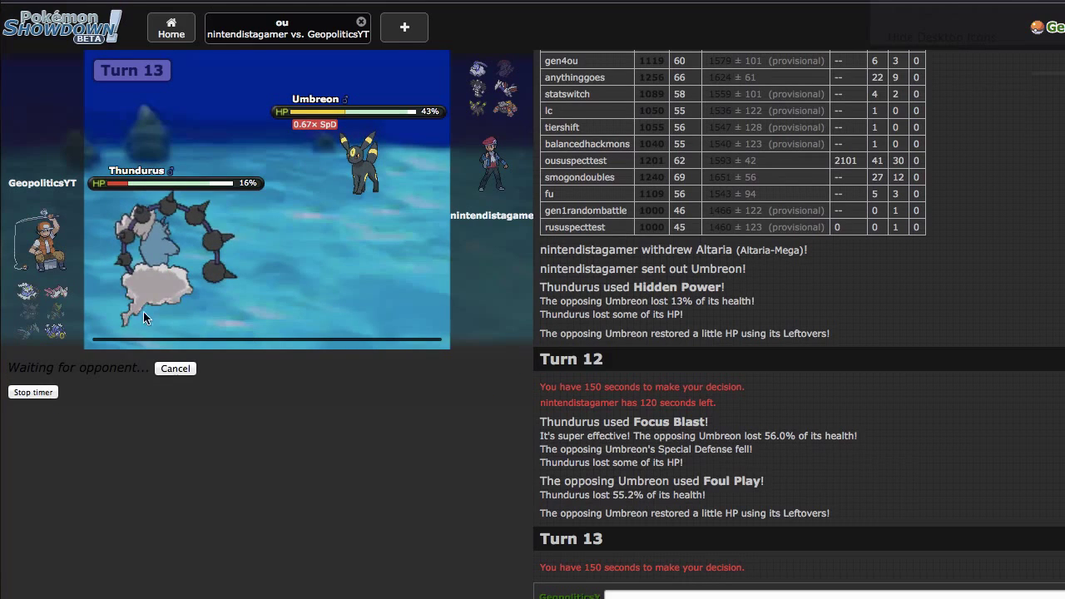
{"action": "mouse_move", "coordinate": [349, 269]}
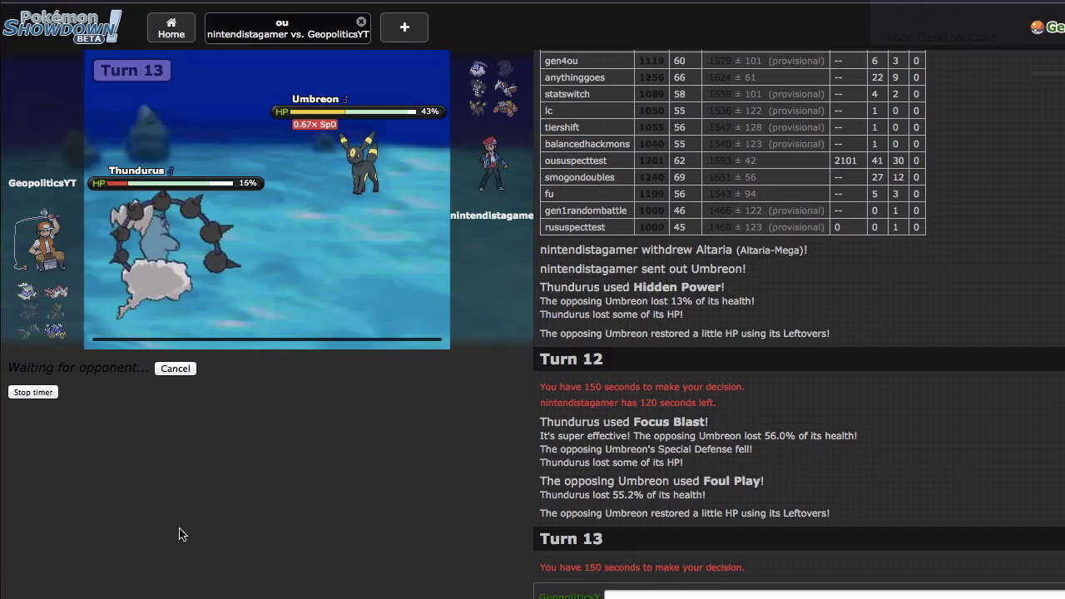
{"action": "mouse_move", "coordinate": [291, 451]}
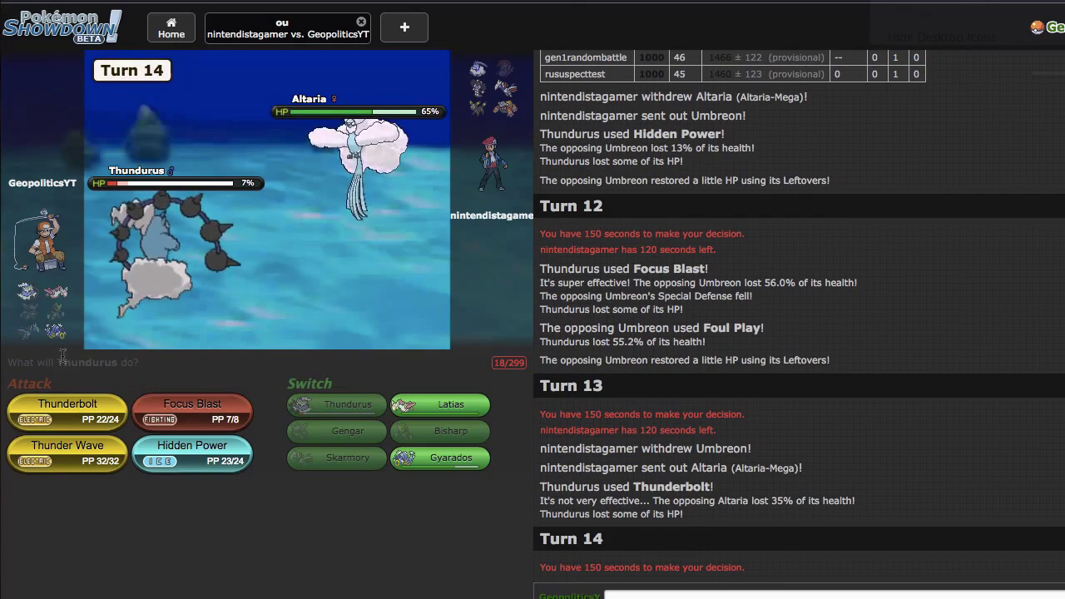
Choose Thundurus's Thunderbolt for turn 14.
{"action": "left_click", "coordinate": [66, 412]}
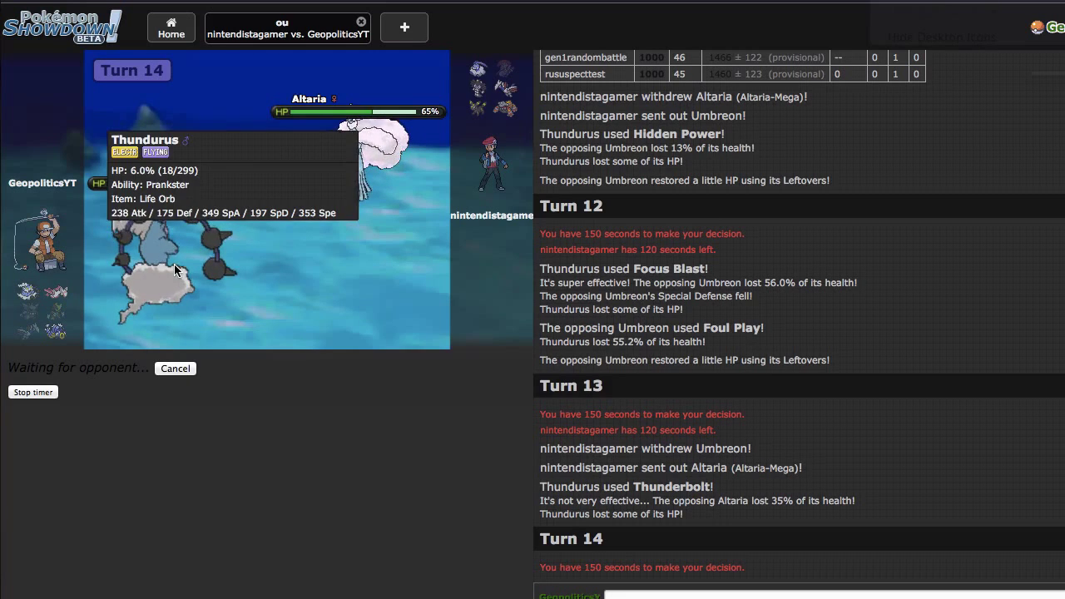
{"action": "mouse_move", "coordinate": [442, 502]}
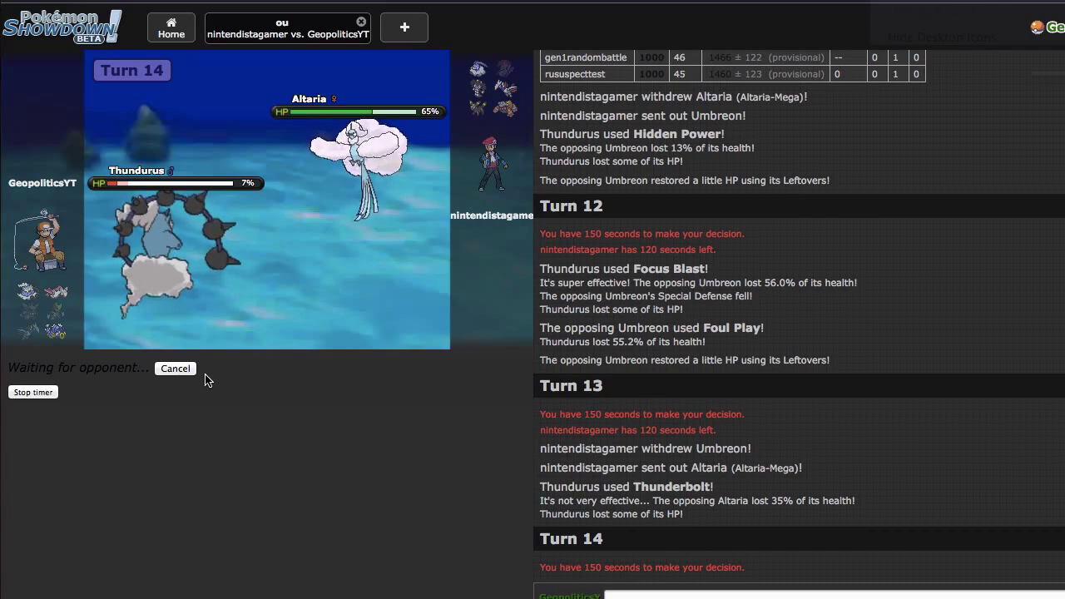
{"action": "mouse_move", "coordinate": [358, 150]}
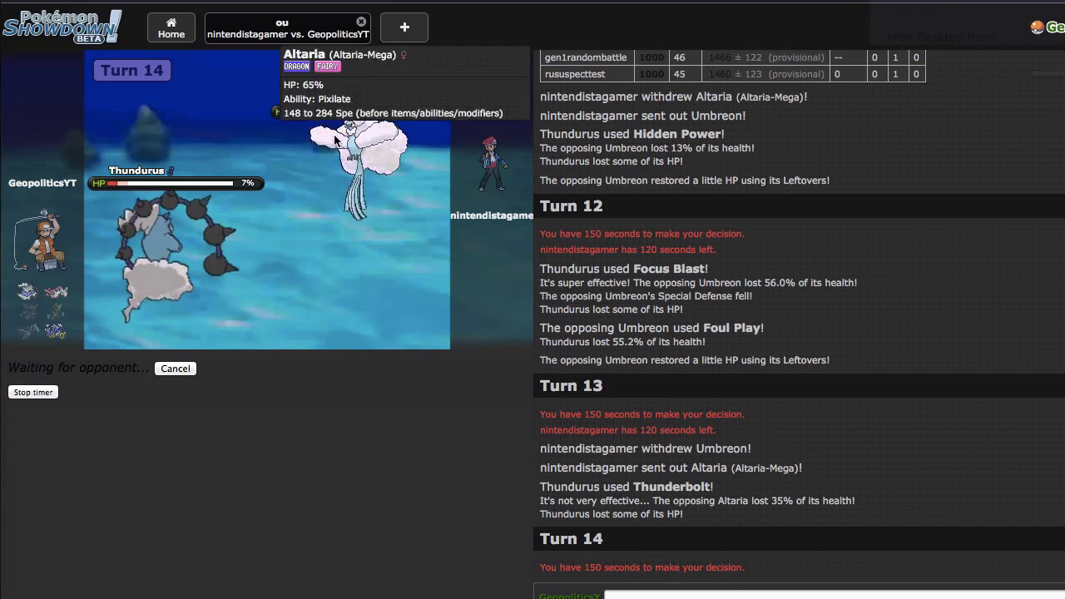
{"action": "mouse_move", "coordinate": [370, 232]}
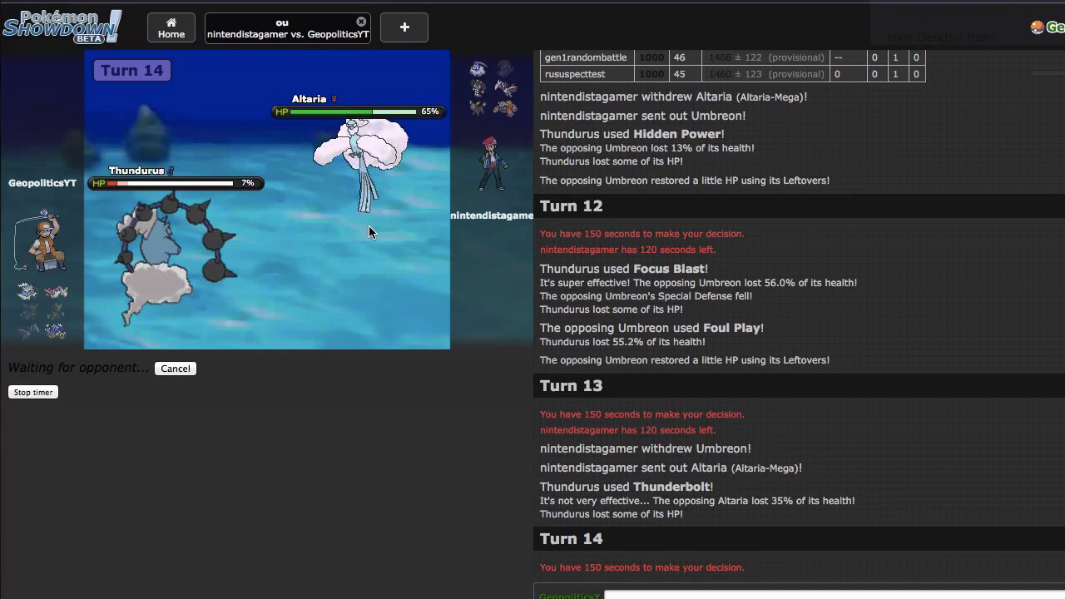
{"action": "mouse_move", "coordinate": [208, 392]}
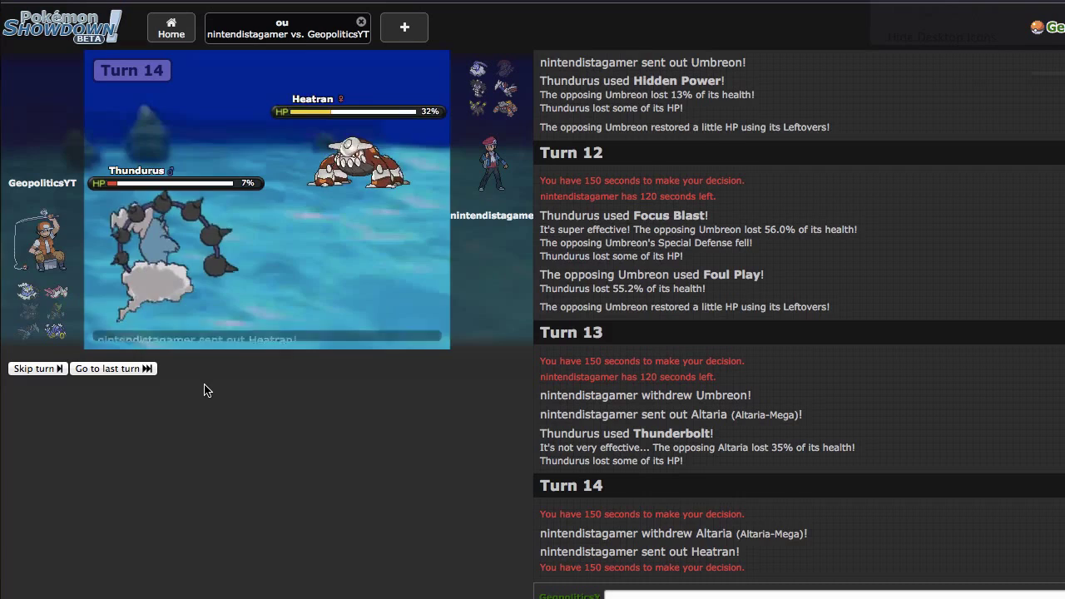
Send Latias out against Gothitelle after Thundurus faints, scrolling the battle log.
{"action": "left_click", "coordinate": [113, 369]}
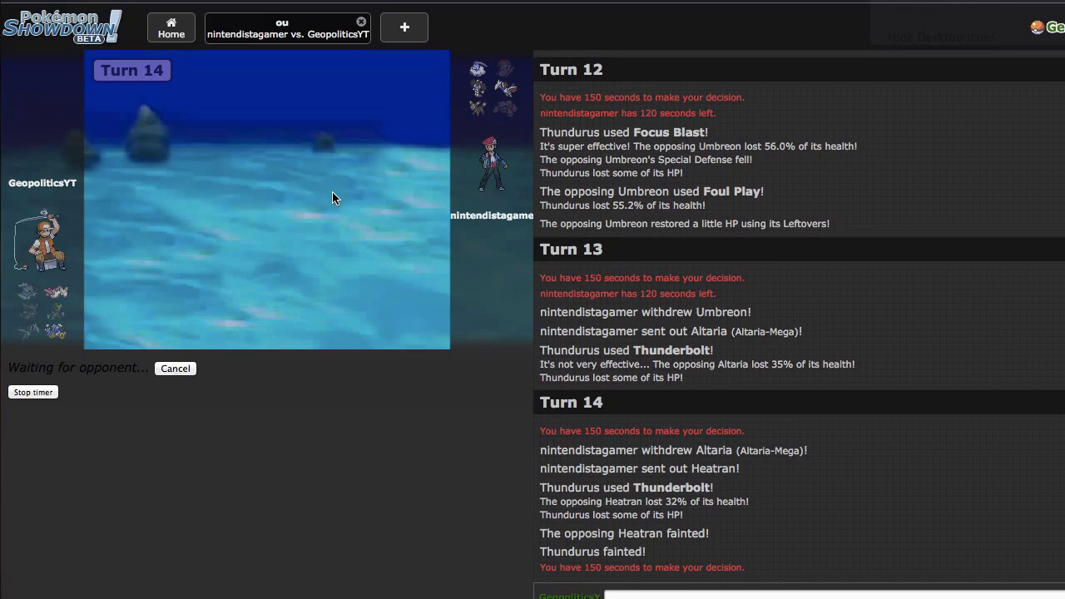
{"action": "mouse_move", "coordinate": [487, 91]}
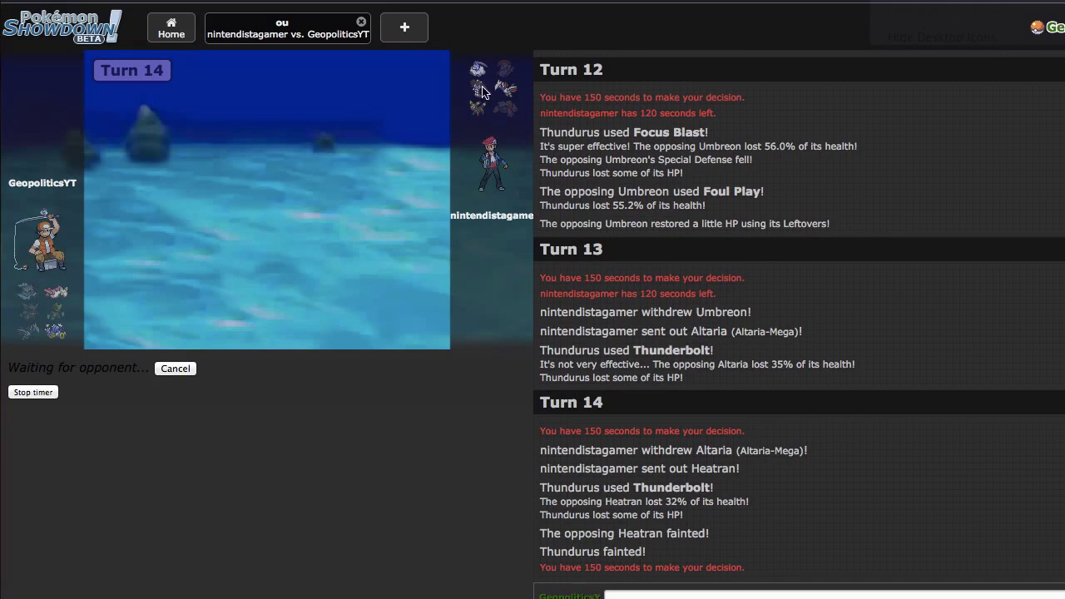
{"action": "mouse_move", "coordinate": [69, 337]}
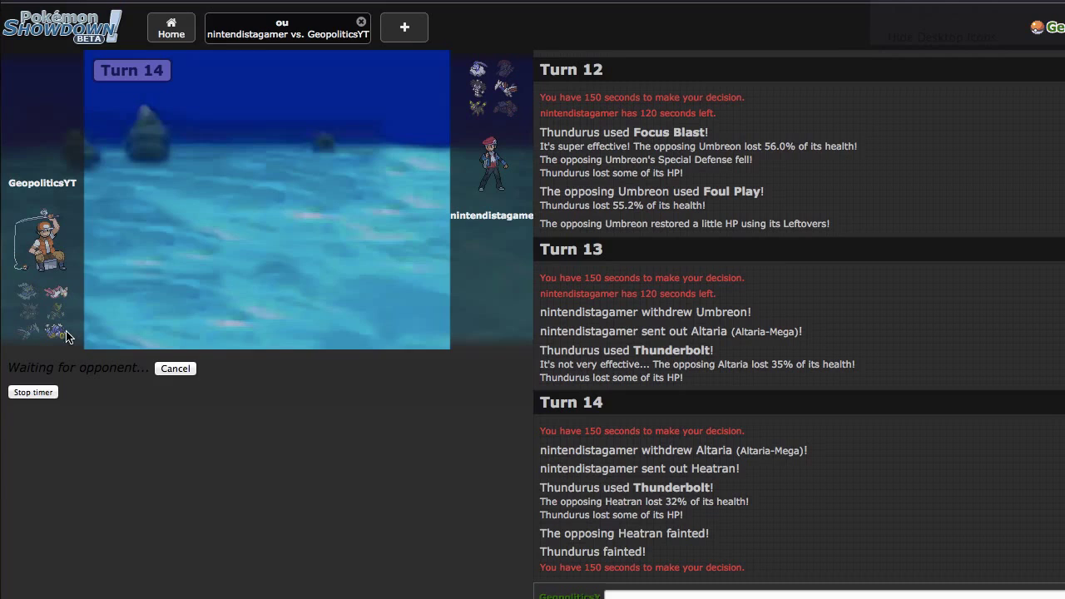
{"action": "mouse_move", "coordinate": [59, 331]}
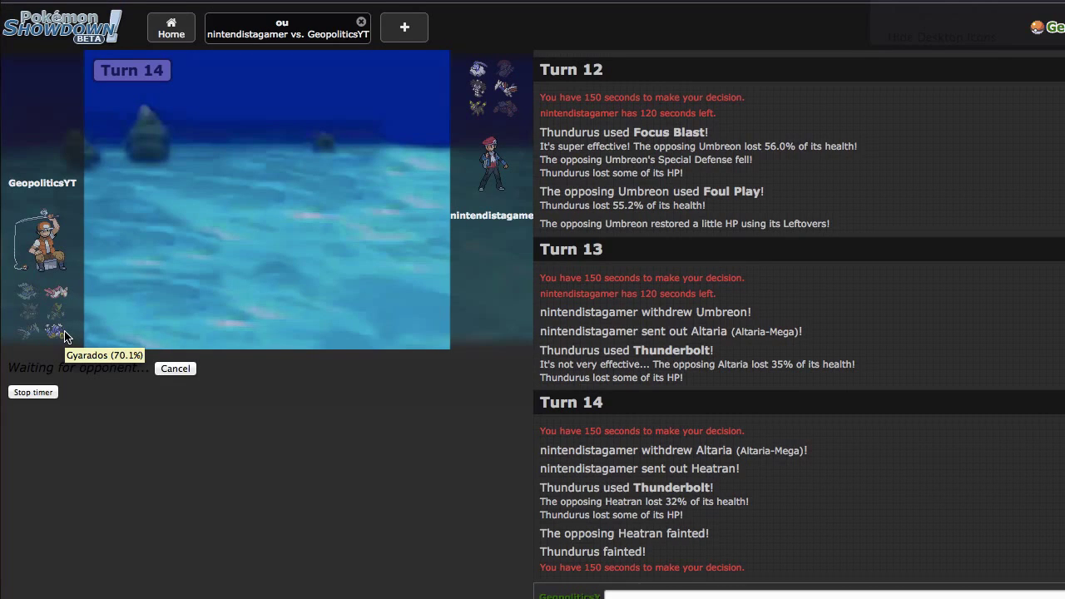
{"action": "mouse_move", "coordinate": [305, 193]}
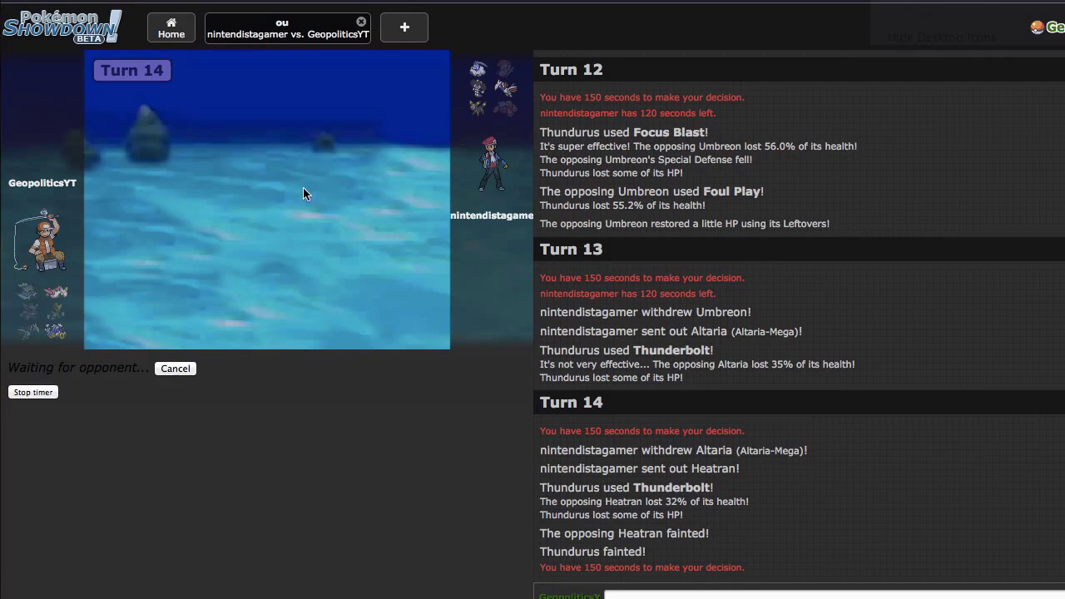
{"action": "mouse_move", "coordinate": [322, 210]}
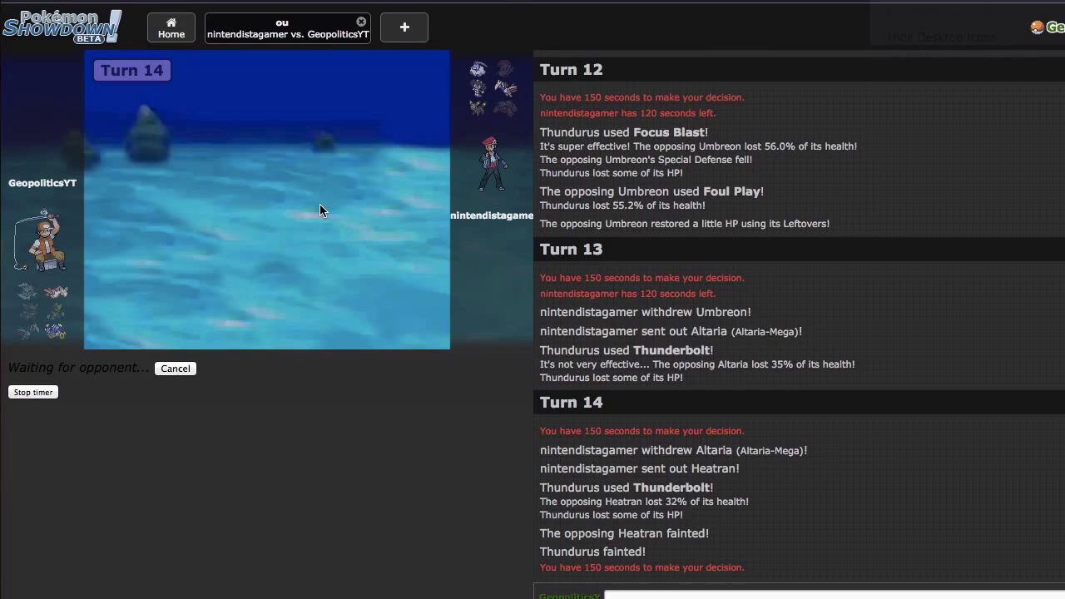
{"action": "mouse_move", "coordinate": [439, 234]}
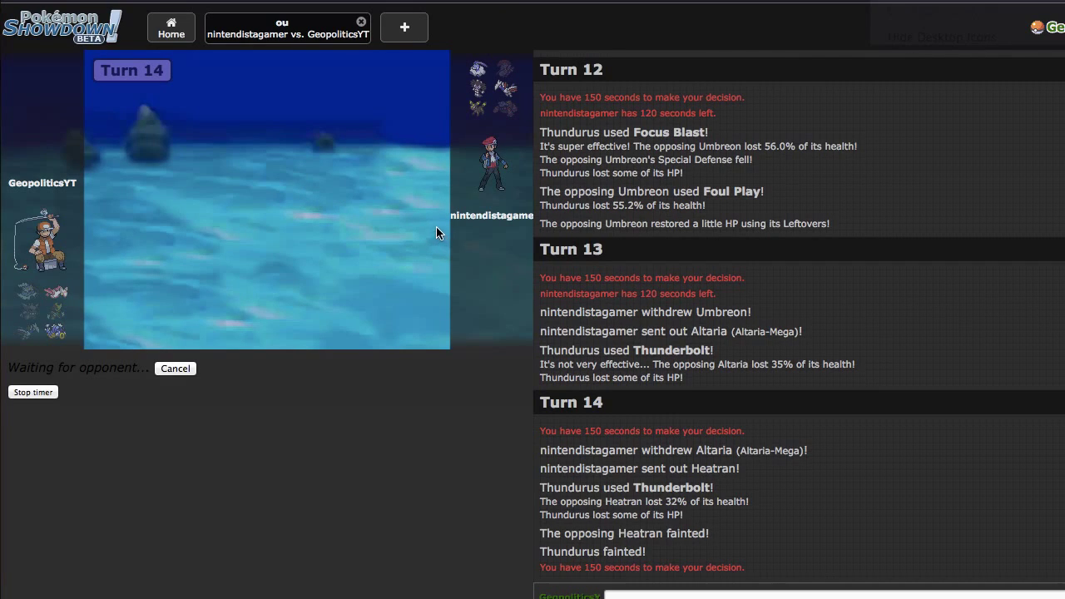
{"action": "mouse_move", "coordinate": [439, 79]}
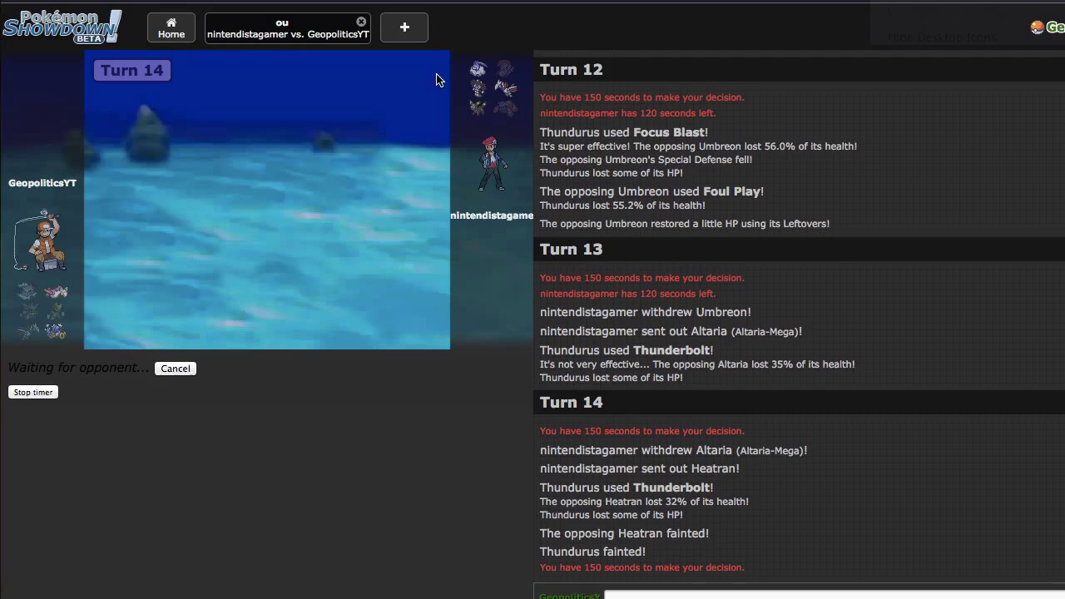
{"action": "mouse_move", "coordinate": [425, 90]}
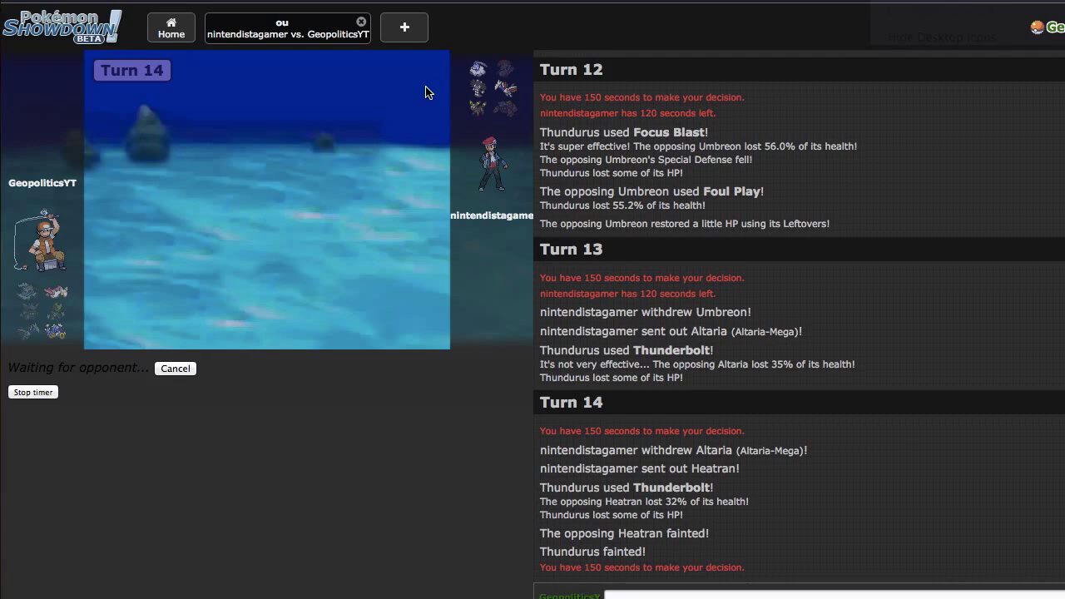
{"action": "mouse_move", "coordinate": [123, 246]}
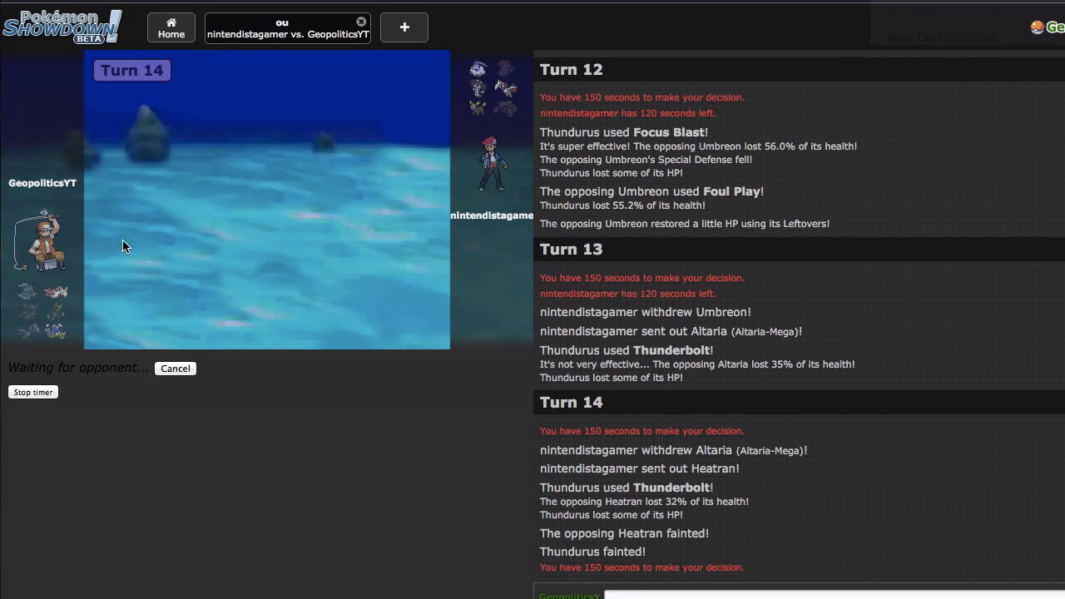
{"action": "mouse_move", "coordinate": [4, 298]}
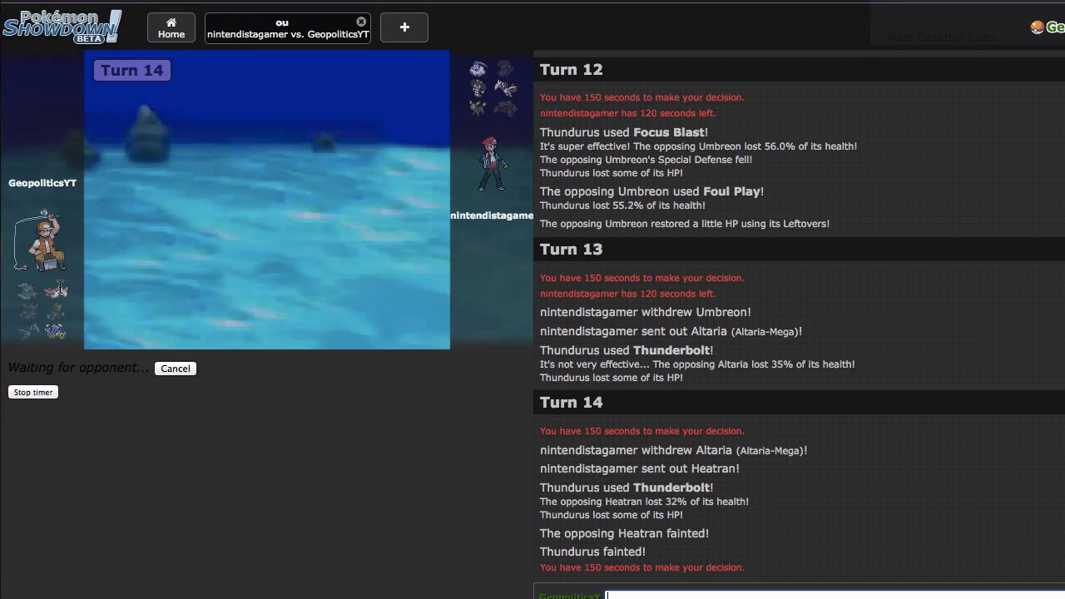
{"action": "scroll", "scroll_direction": "down", "scroll_amount": 3}
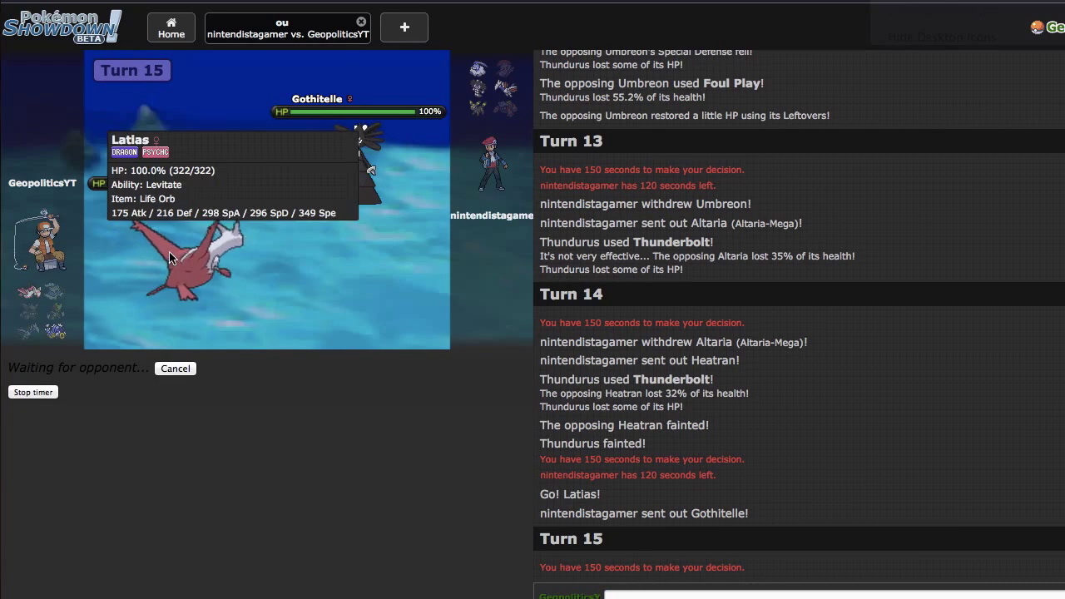
{"action": "mouse_move", "coordinate": [370, 150]}
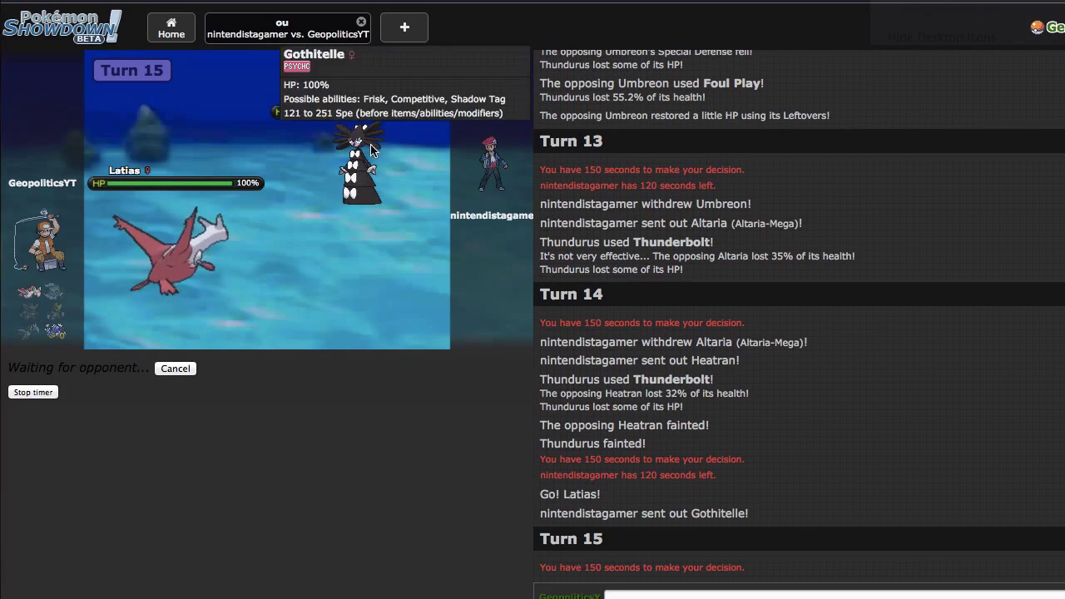
{"action": "mouse_move", "coordinate": [305, 351]}
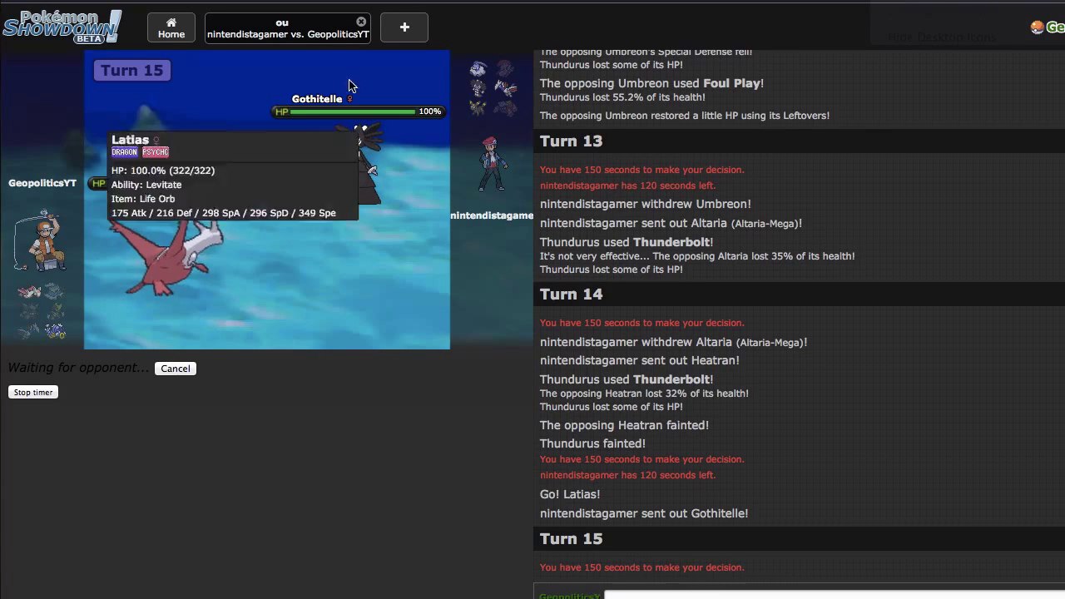
{"action": "mouse_move", "coordinate": [267, 365]}
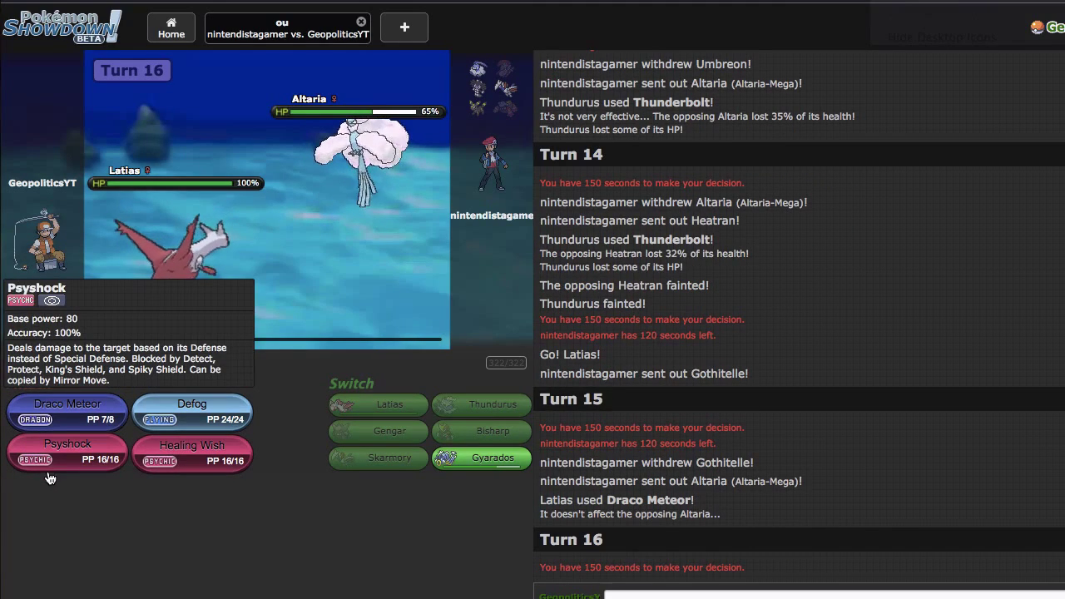
Use Latias's Healing Wish, then switch in Gyarados after Latias faints.
{"action": "left_click", "coordinate": [67, 453]}
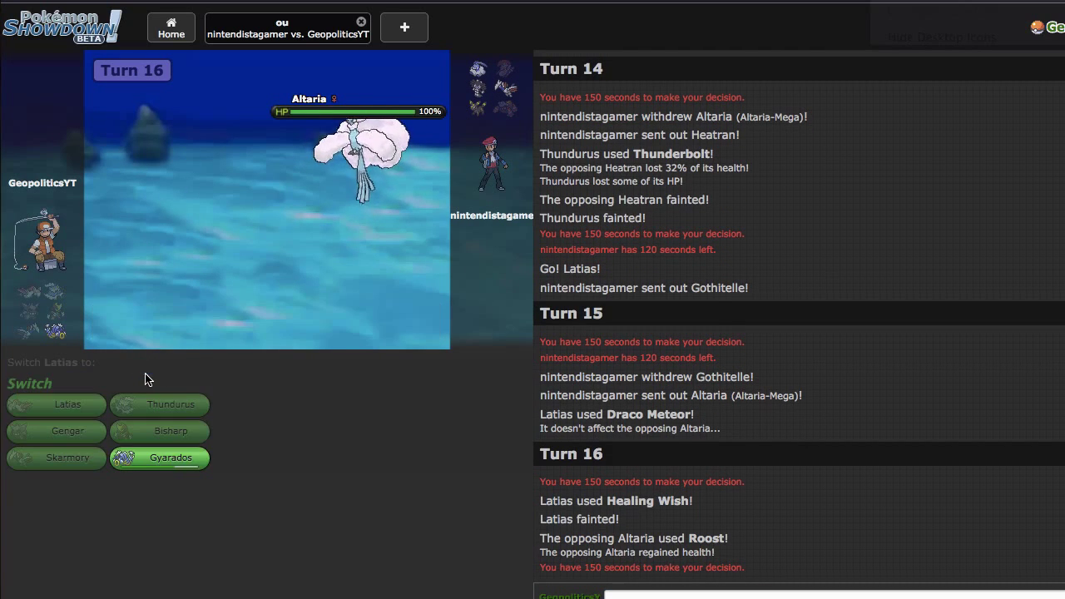
{"action": "left_click", "coordinate": [159, 458]}
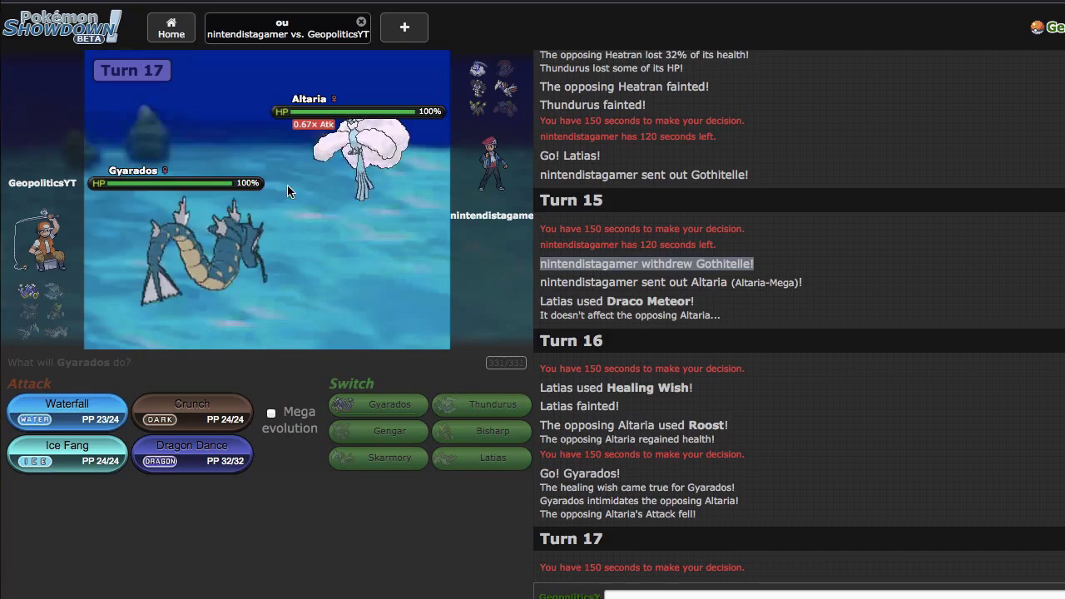
{"action": "mouse_move", "coordinate": [191, 456]}
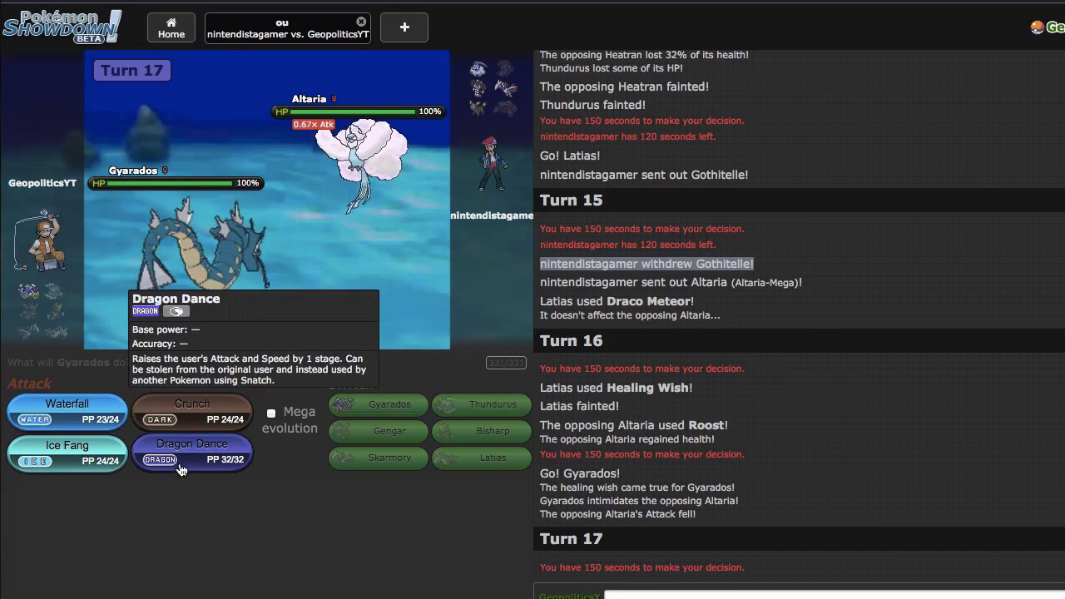
Choose Dragon Dance for Gyarados on turn 17.
{"action": "left_click", "coordinate": [191, 458]}
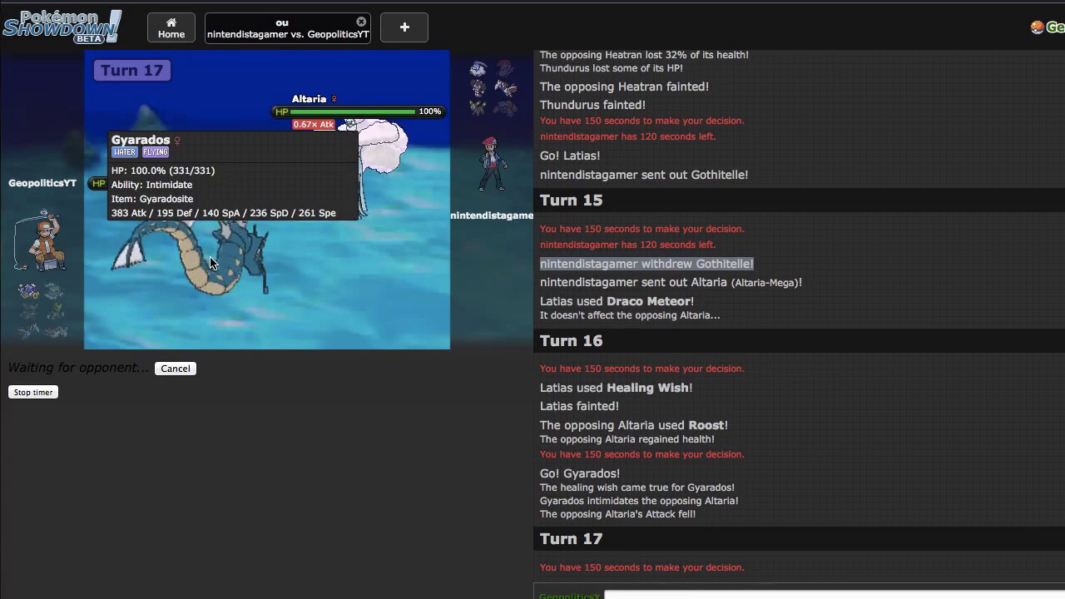
{"action": "mouse_move", "coordinate": [511, 513]}
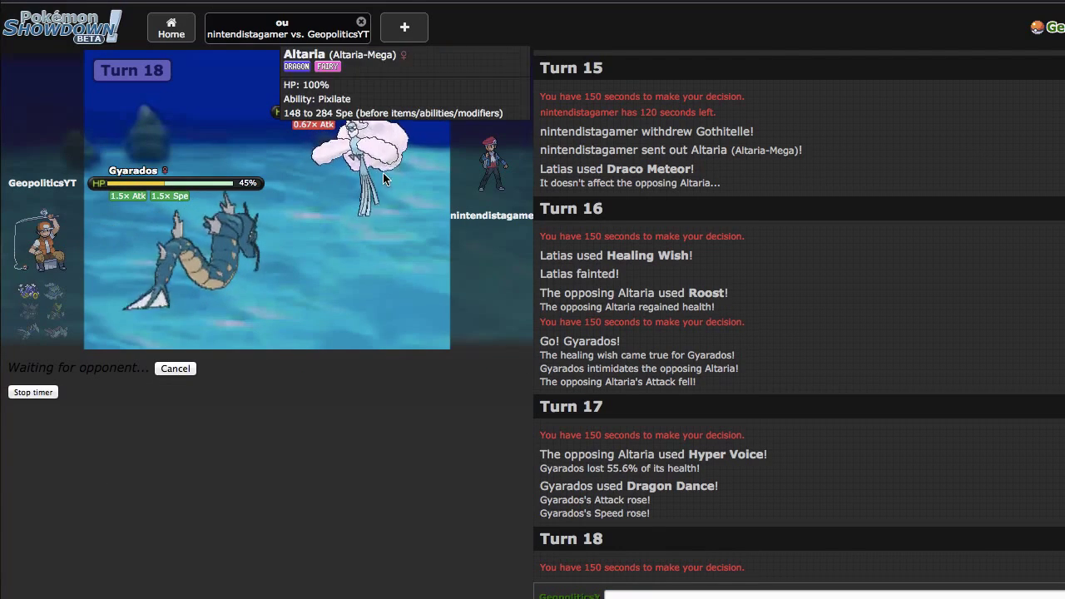
{"action": "mouse_move", "coordinate": [391, 93]}
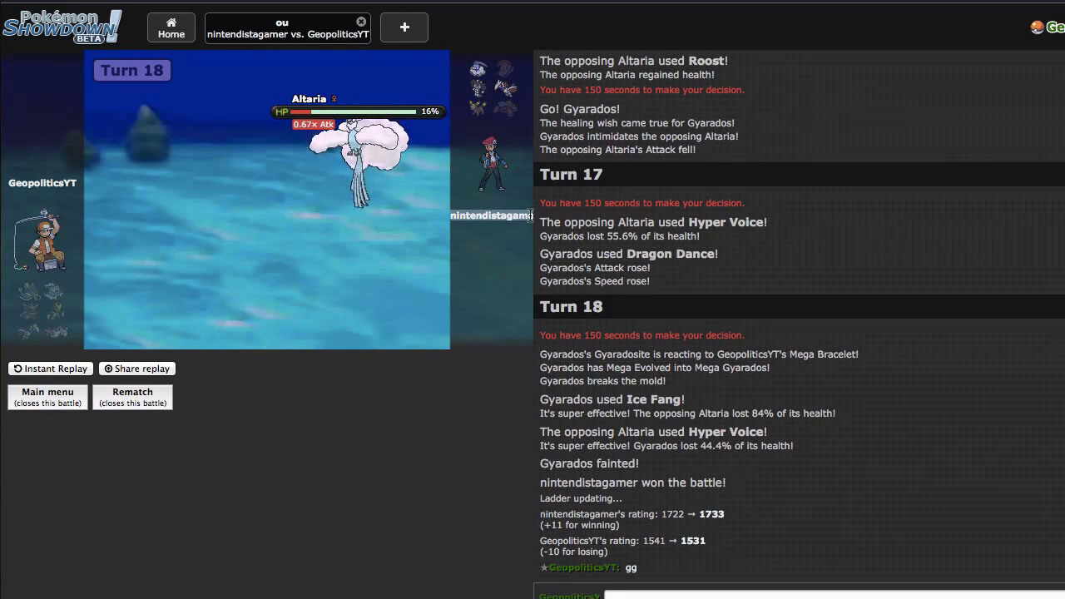
{"action": "mouse_move", "coordinate": [531, 354]}
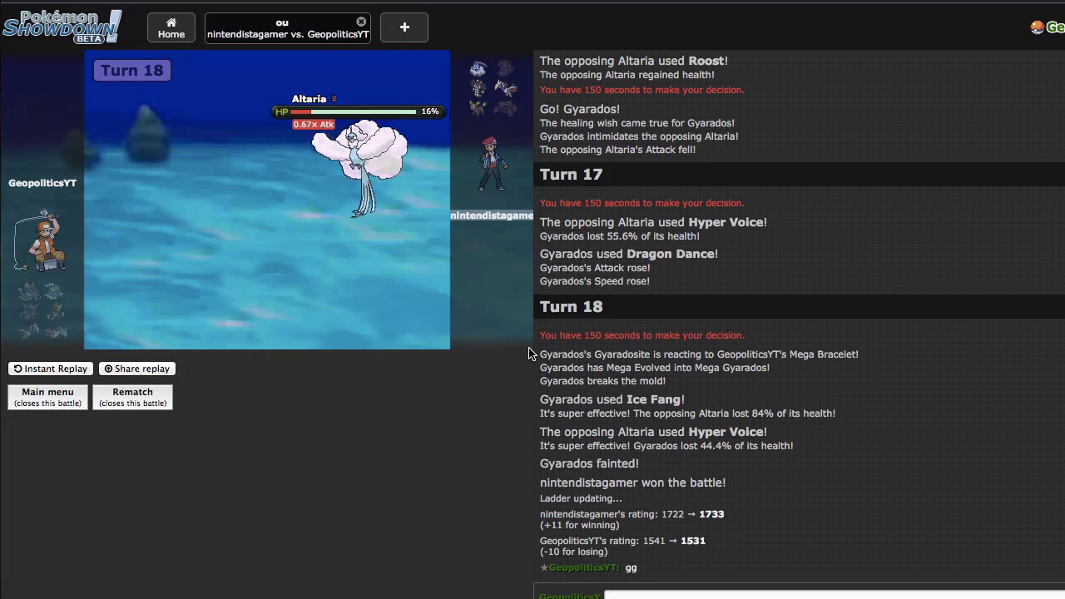